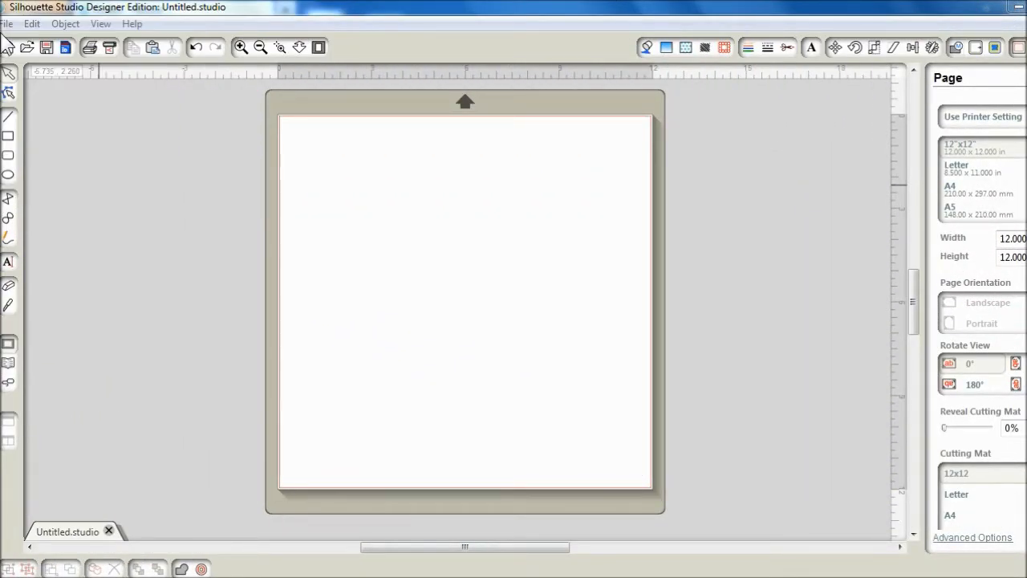
Step: Open My Library's My Patterns folder and drop basic_tiles_005.png into it from Explorer
{"action": "left_click", "coordinate": [9, 24]}
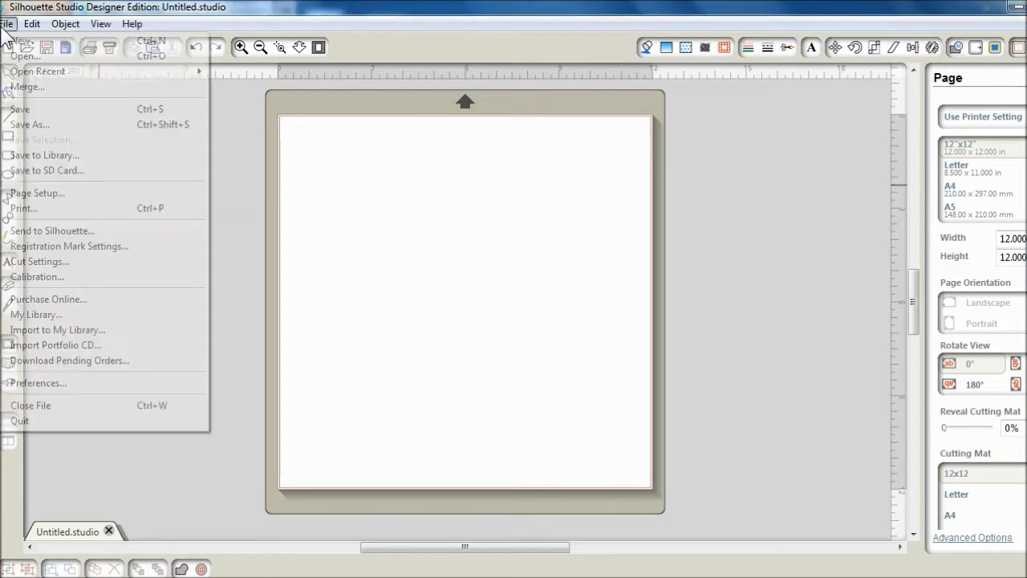
{"action": "left_click", "coordinate": [39, 313]}
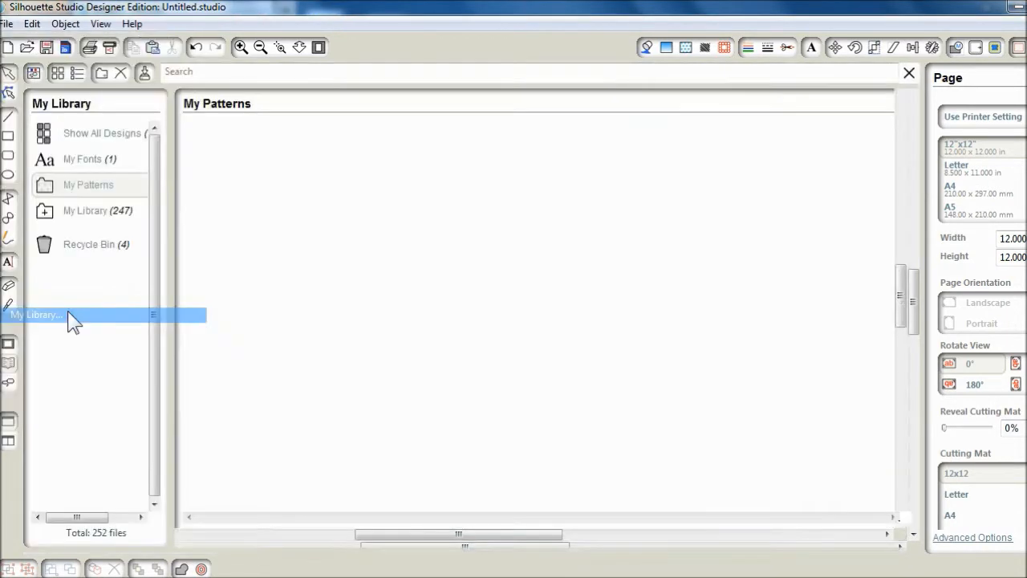
{"action": "left_click", "coordinate": [83, 185]}
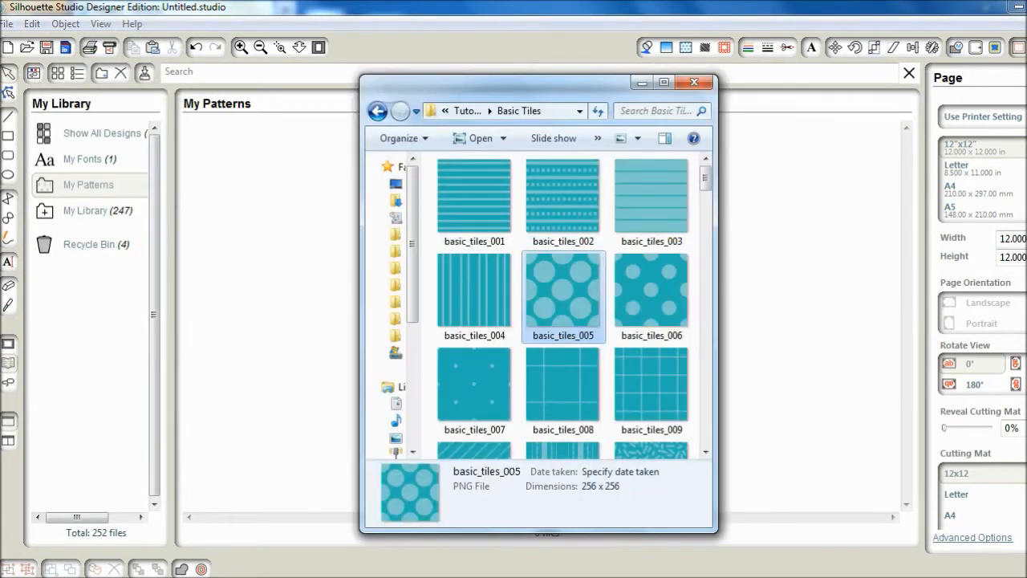
{"action": "mouse_move", "coordinate": [526, 317]}
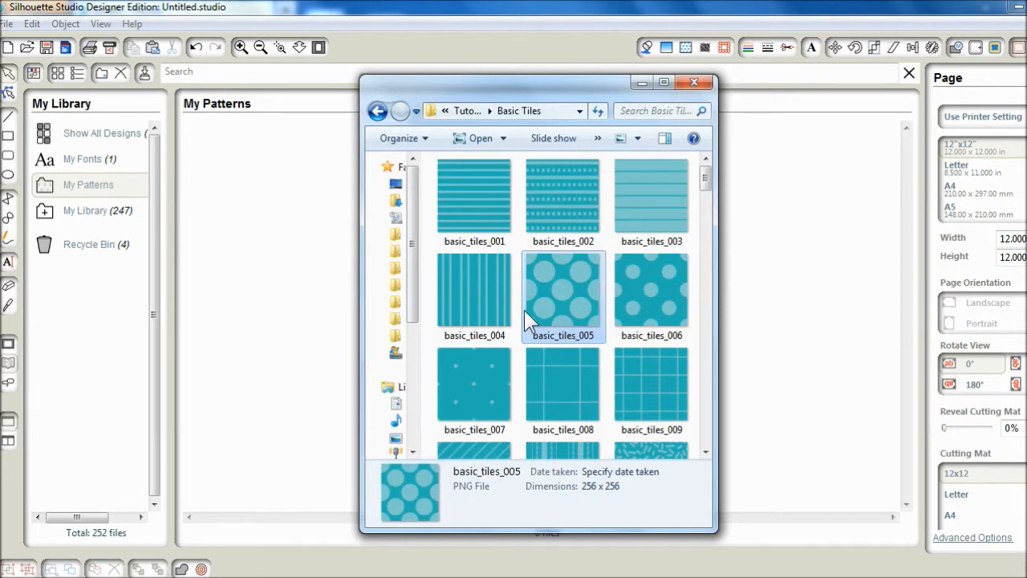
{"action": "mouse_move", "coordinate": [558, 296]}
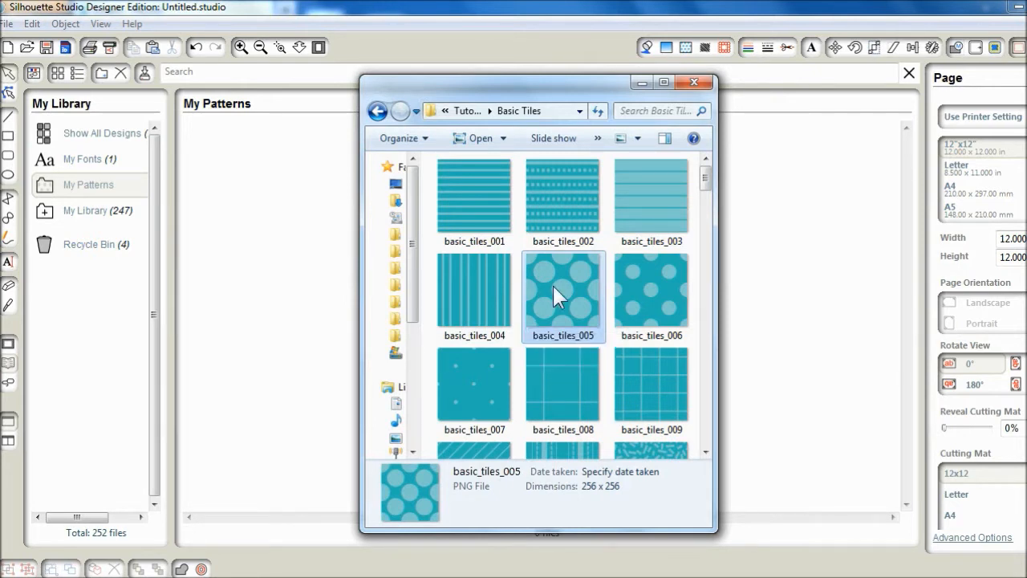
{"action": "mouse_move", "coordinate": [315, 273]}
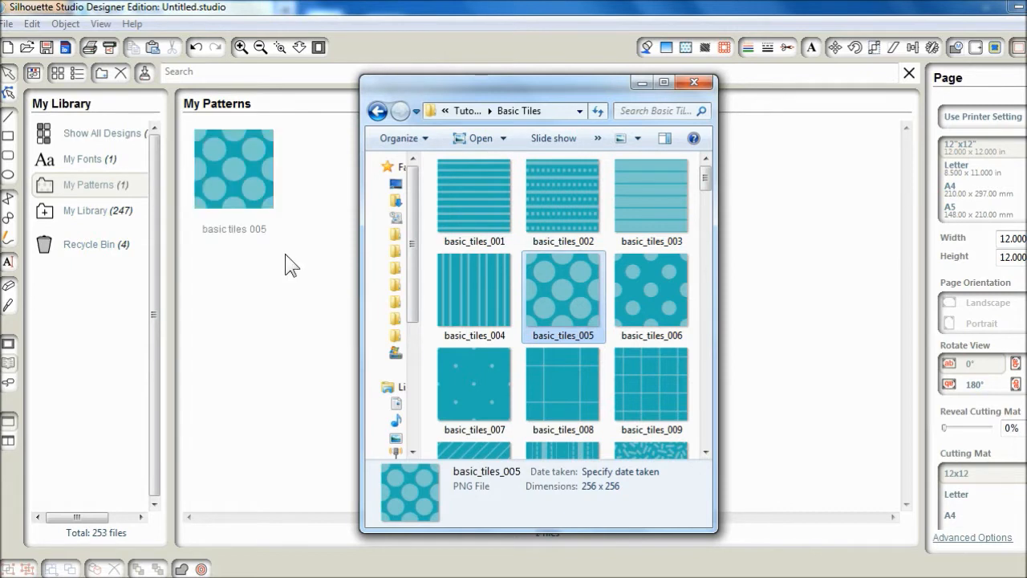
{"action": "left_click", "coordinate": [699, 82]}
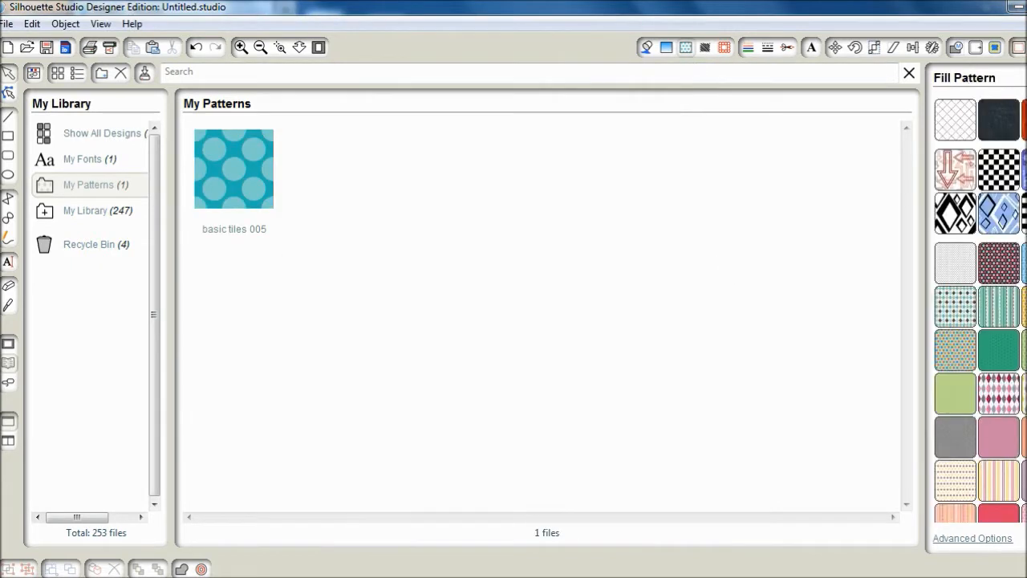
{"action": "scroll", "scroll_direction": "down", "scroll_amount": 3}
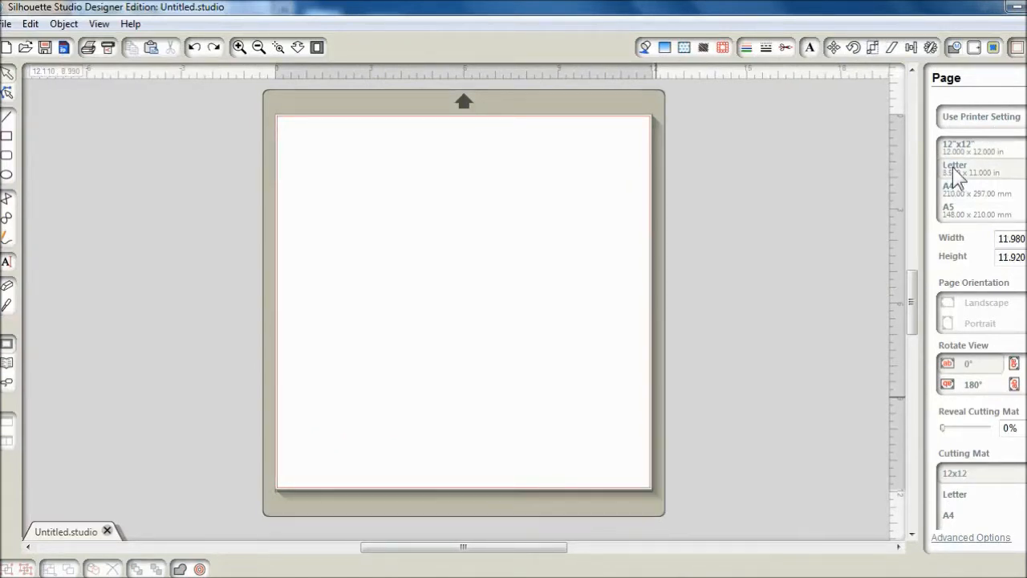
Step: Set the page to Letter and draw a tall rectangle scaled to 2.5 in wide
{"action": "left_click", "coordinate": [964, 169]}
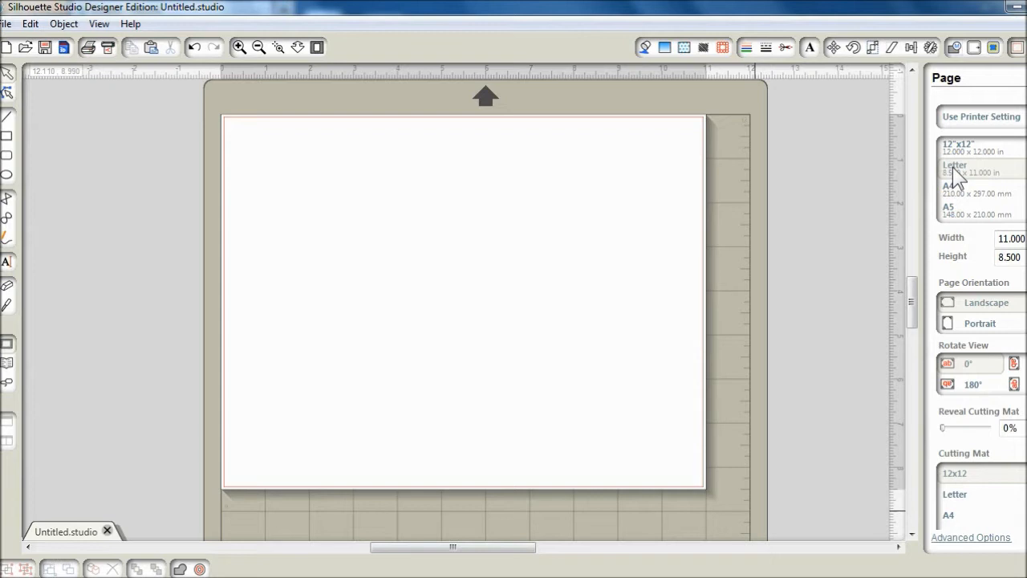
{"action": "mouse_move", "coordinate": [884, 210]}
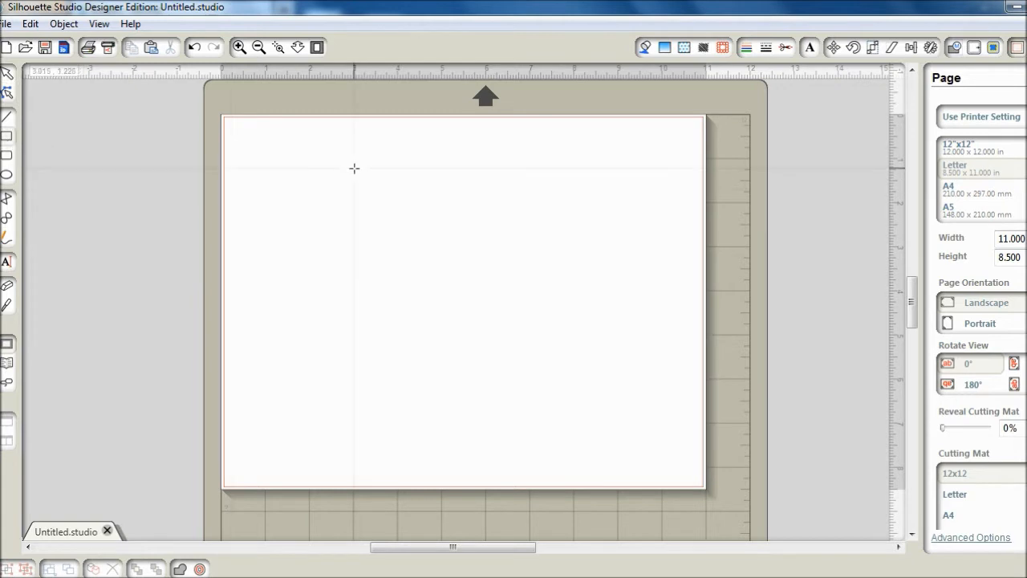
{"action": "left_click_drag", "start_coordinate": [353, 169], "coordinate": [505, 367]}
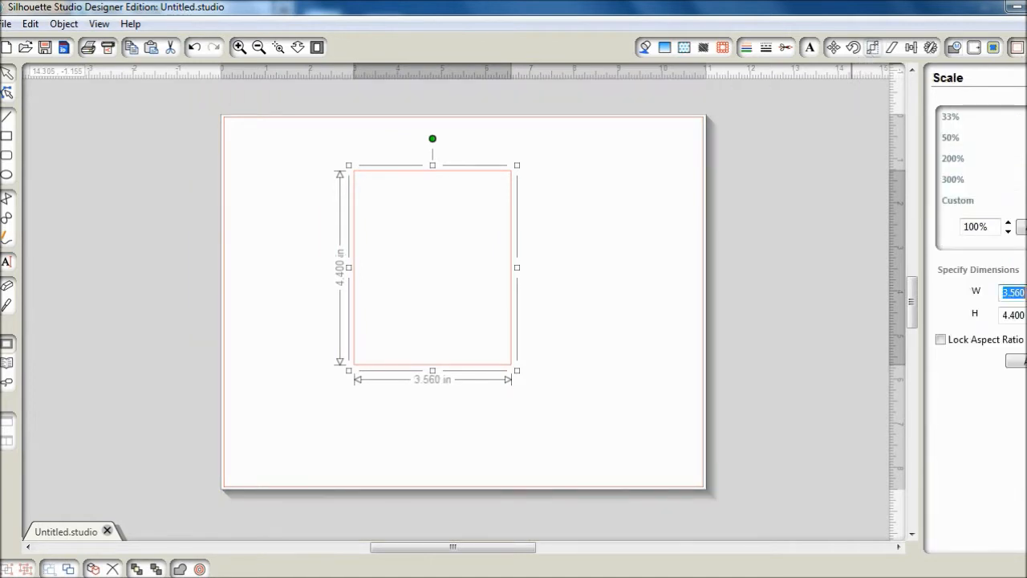
{"action": "type", "text": "2.5"}
{"action": "left_click", "coordinate": [1013, 314]}
{"action": "type", "text": "3.000"}
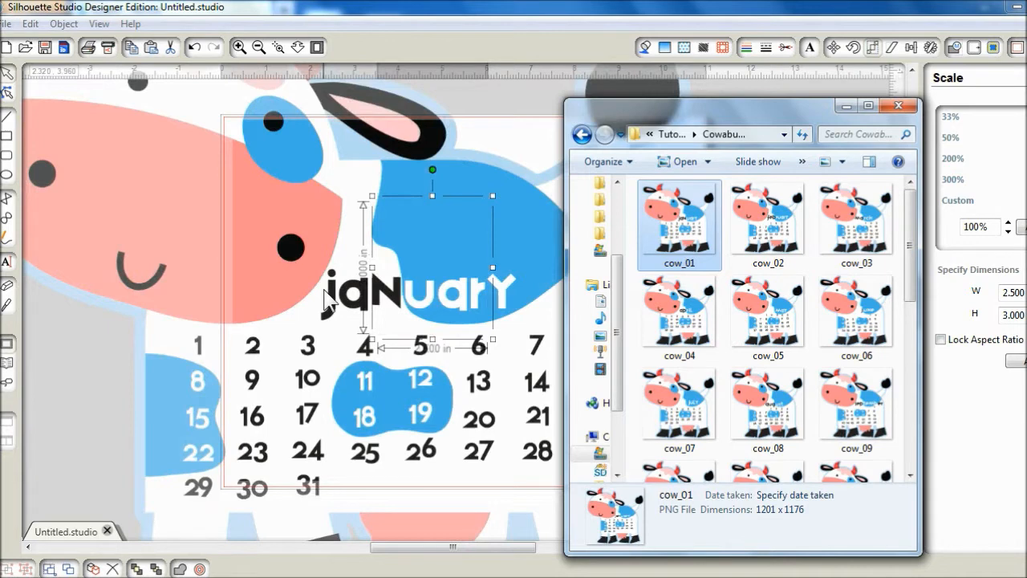
Step: Drop cow_01.png onto the mat, lock its aspect ratio and shrink it to about 2.35 × 2.3 in over the rectangle
{"action": "left_click", "coordinate": [900, 106]}
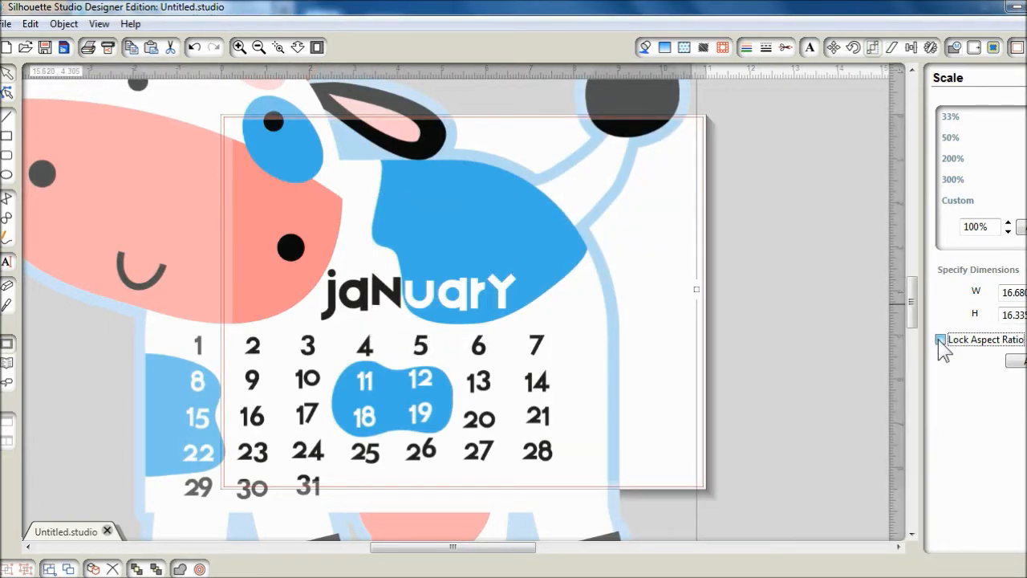
{"action": "left_click", "coordinate": [940, 340]}
{"action": "type", "text": "2.350"}
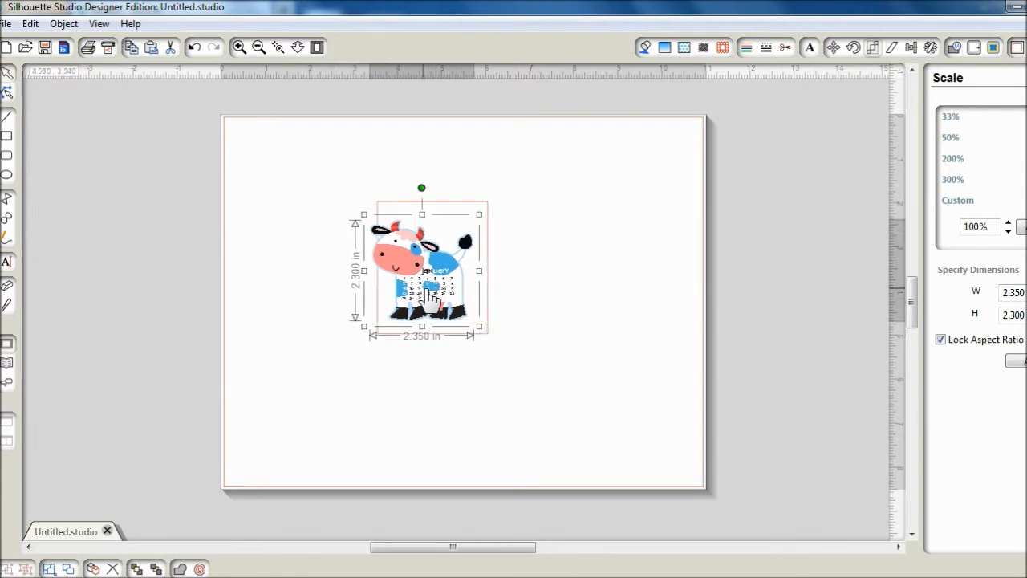
{"action": "left_click_drag", "start_coordinate": [420, 270], "coordinate": [431, 279]}
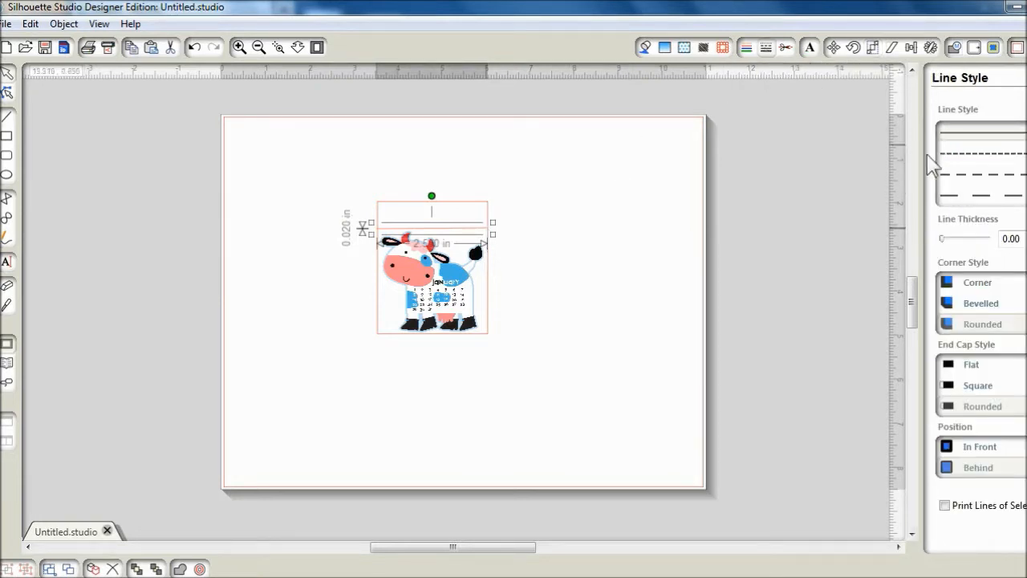
{"action": "mouse_move", "coordinate": [951, 164]}
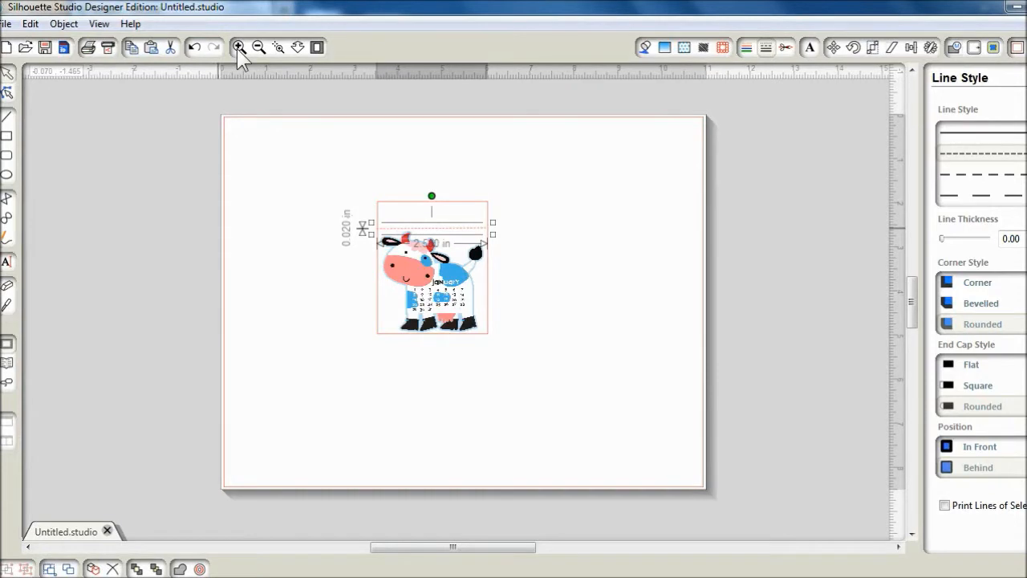
Step: Zoom in and group the cow image with the rectangle
{"action": "left_click", "coordinate": [239, 47]}
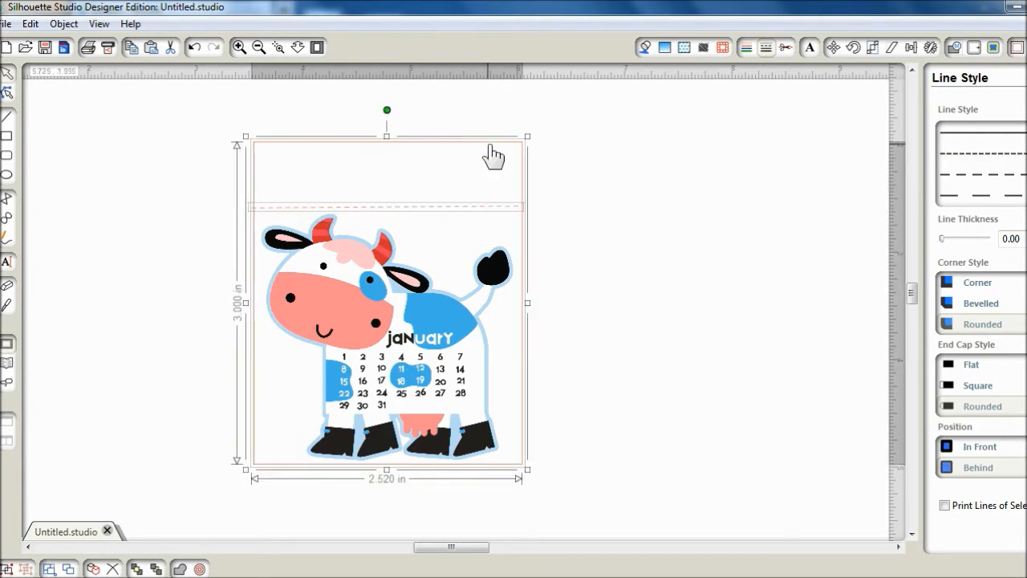
{"action": "right_click", "coordinate": [494, 157]}
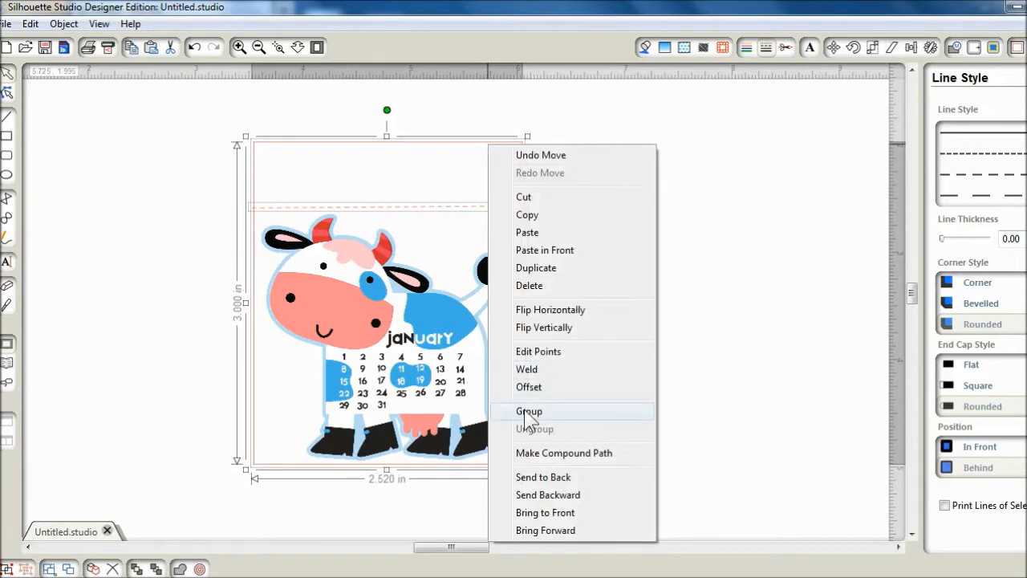
{"action": "left_click", "coordinate": [529, 411]}
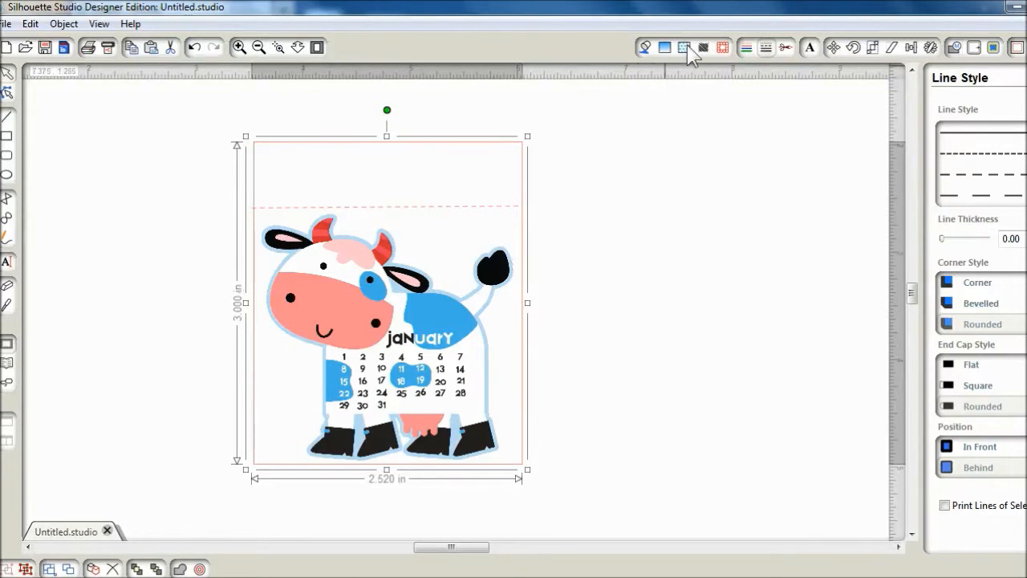
Step: Fill the rectangle with the basic_tiles_005 teal polka-dot swatch from My Patterns
{"action": "left_click", "coordinate": [683, 46]}
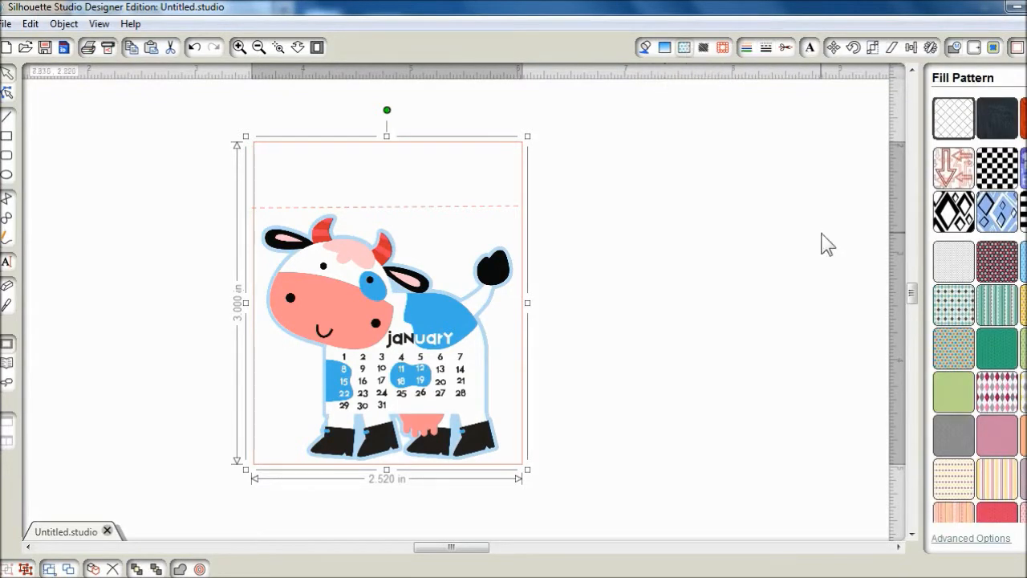
{"action": "scroll", "scroll_direction": "down", "scroll_amount": 3}
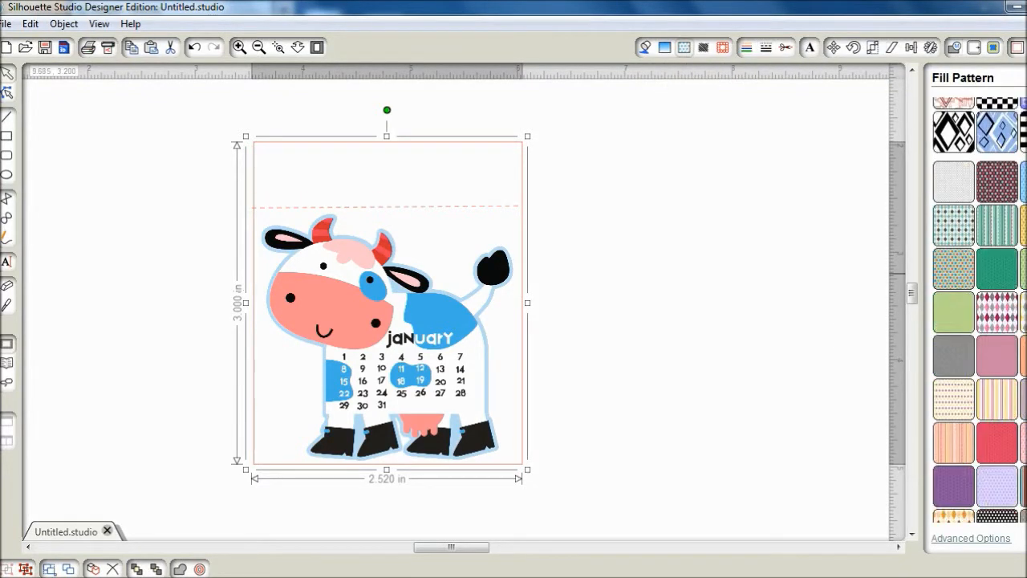
{"action": "scroll", "scroll_direction": "down", "scroll_amount": 3}
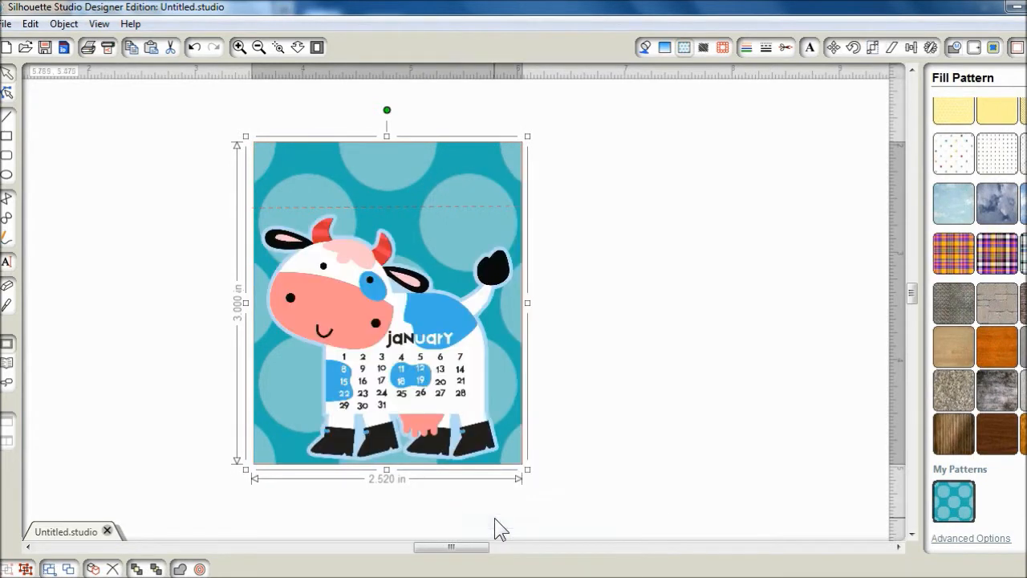
{"action": "mouse_move", "coordinate": [539, 304]}
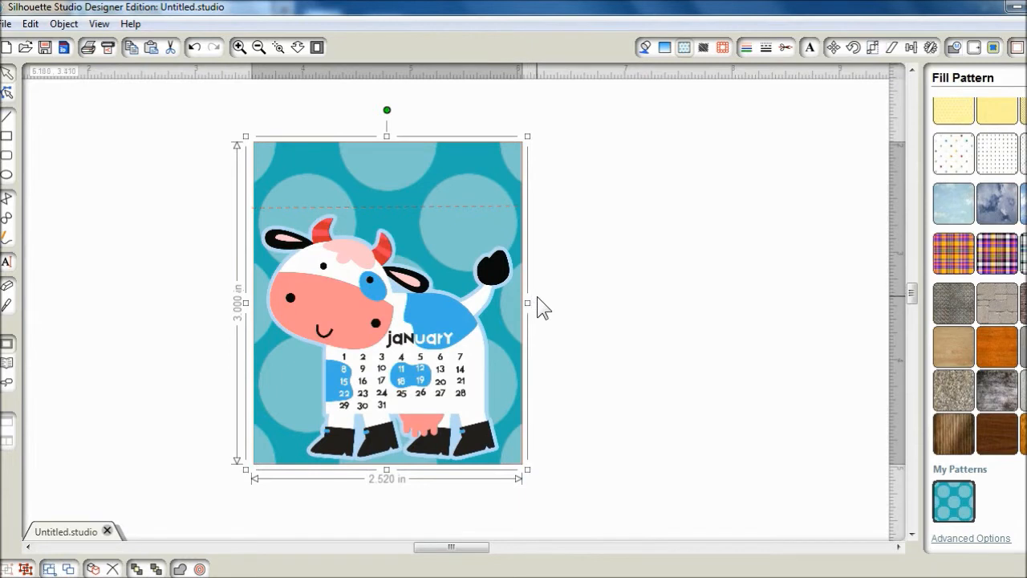
{"action": "mouse_move", "coordinate": [555, 299]}
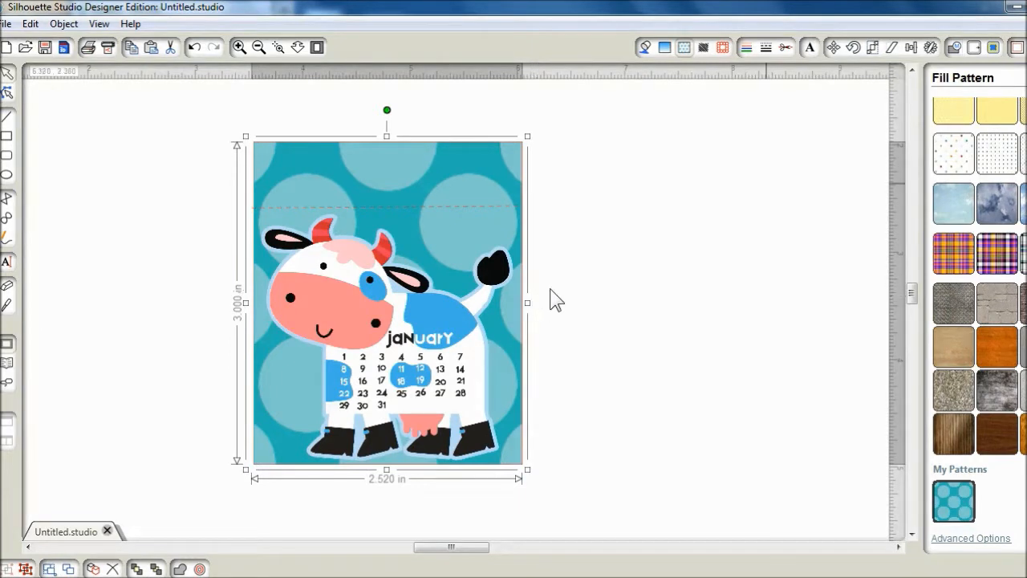
Step: Turn on registration marks, zoom out and paste copies of the January page side by side
{"action": "left_click", "coordinate": [994, 46]}
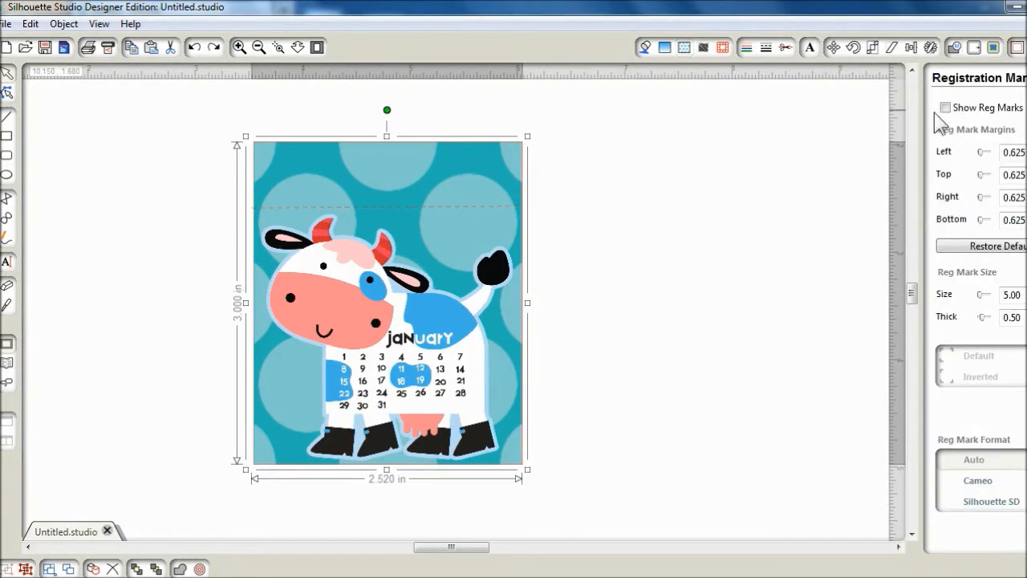
{"action": "left_click", "coordinate": [947, 106]}
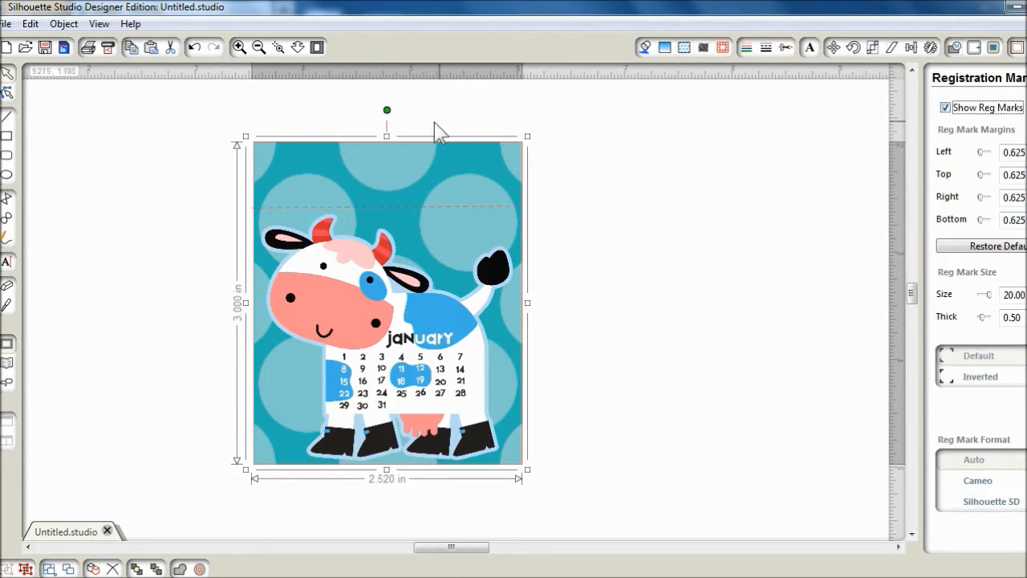
{"action": "left_click", "coordinate": [258, 47]}
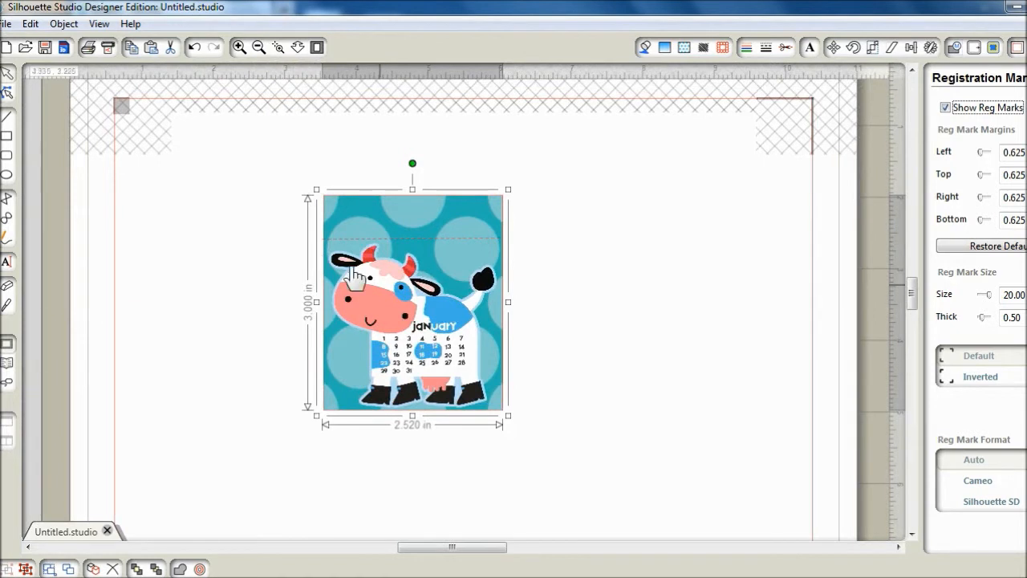
{"action": "mouse_move", "coordinate": [590, 327]}
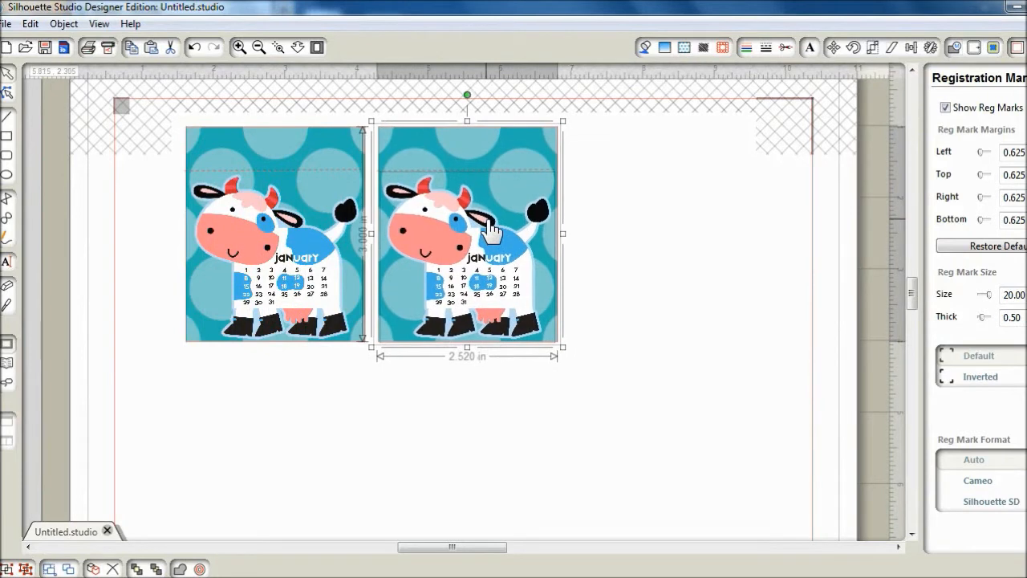
{"action": "right_click", "coordinate": [489, 228]}
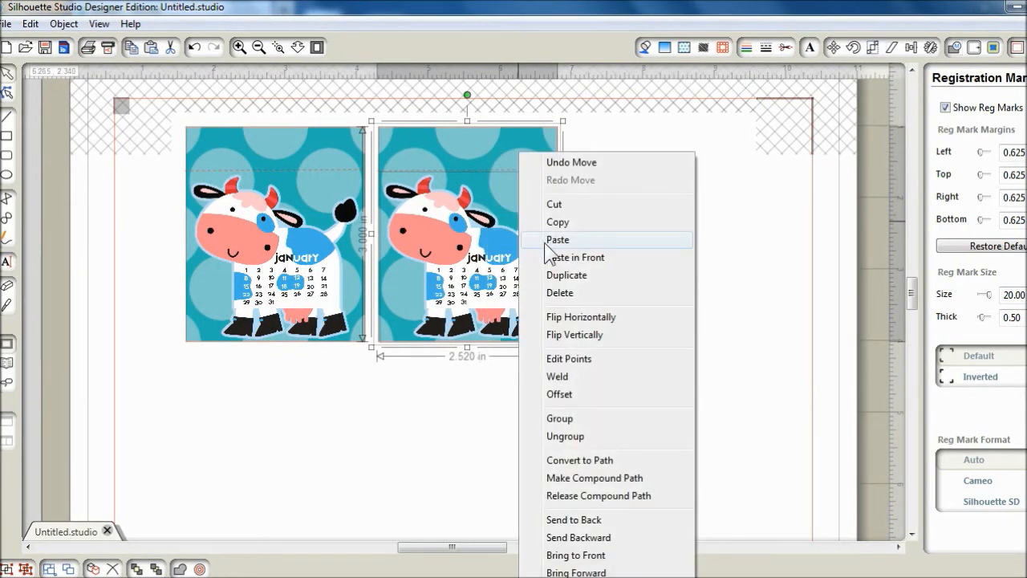
{"action": "left_click", "coordinate": [557, 239]}
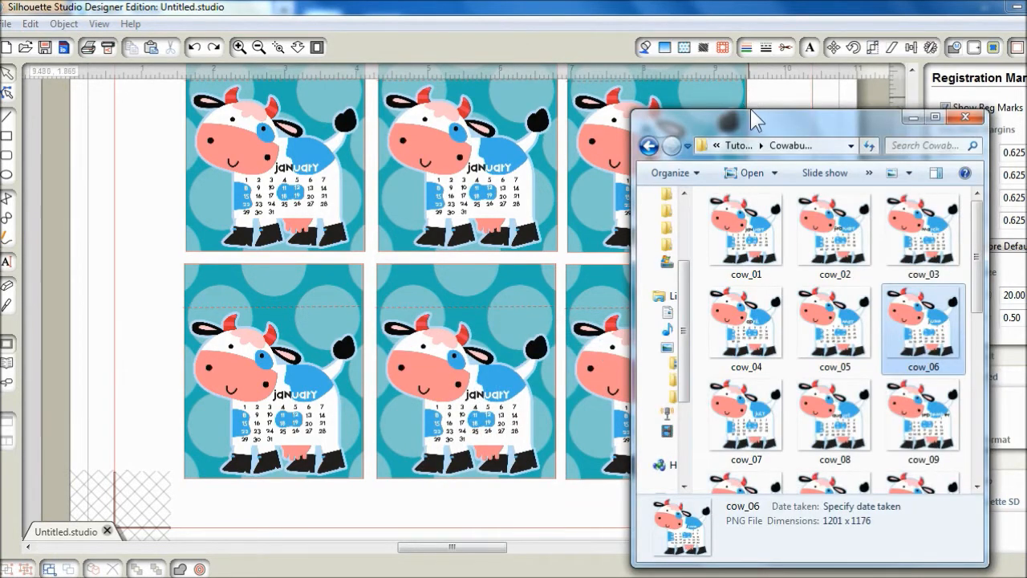
{"action": "mouse_move", "coordinate": [788, 176]}
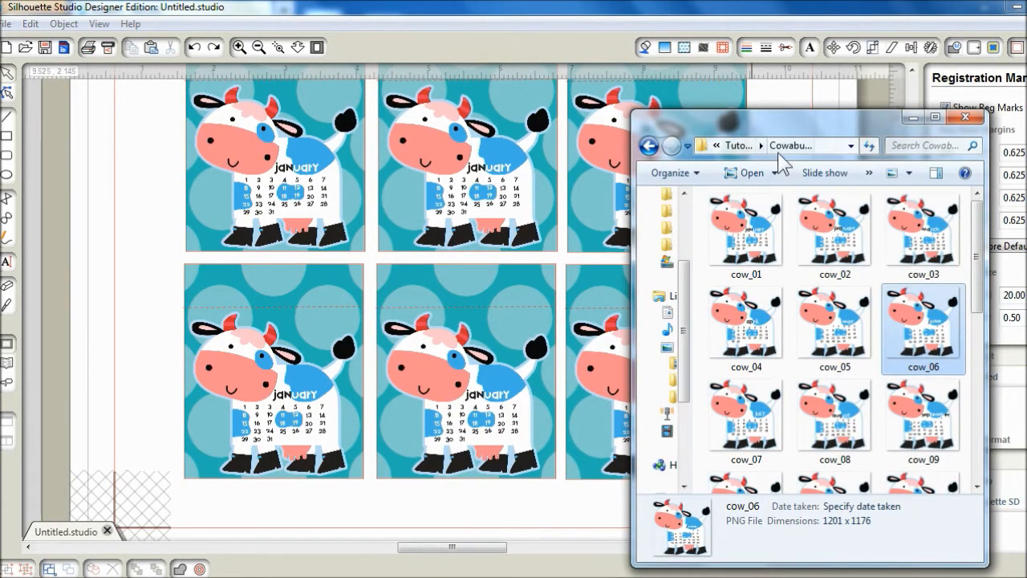
Step: Drop cow_02 through cow_06 onto the copies to make the February–June pages
{"action": "left_click", "coordinate": [835, 232]}
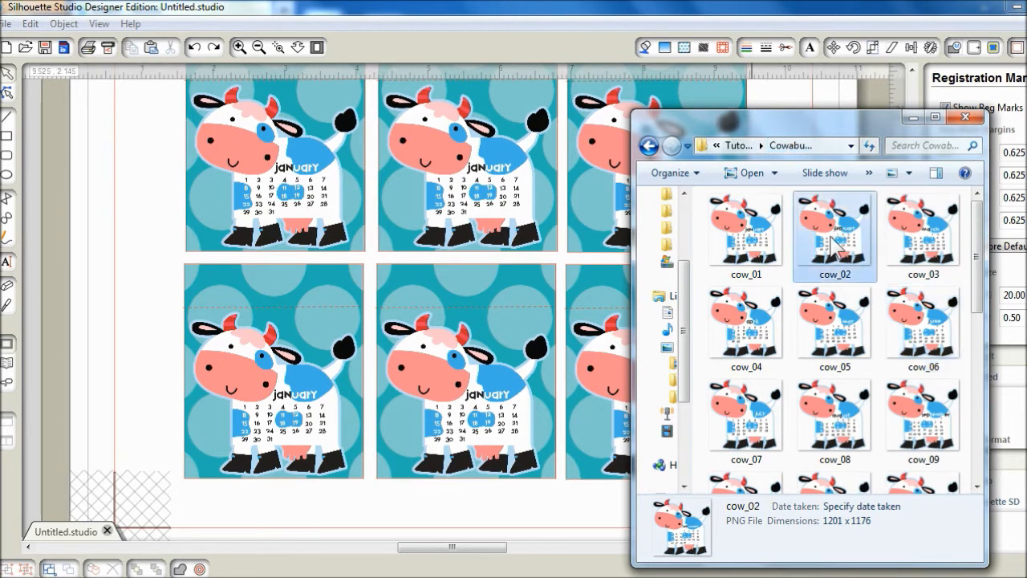
{"action": "mouse_move", "coordinate": [626, 224]}
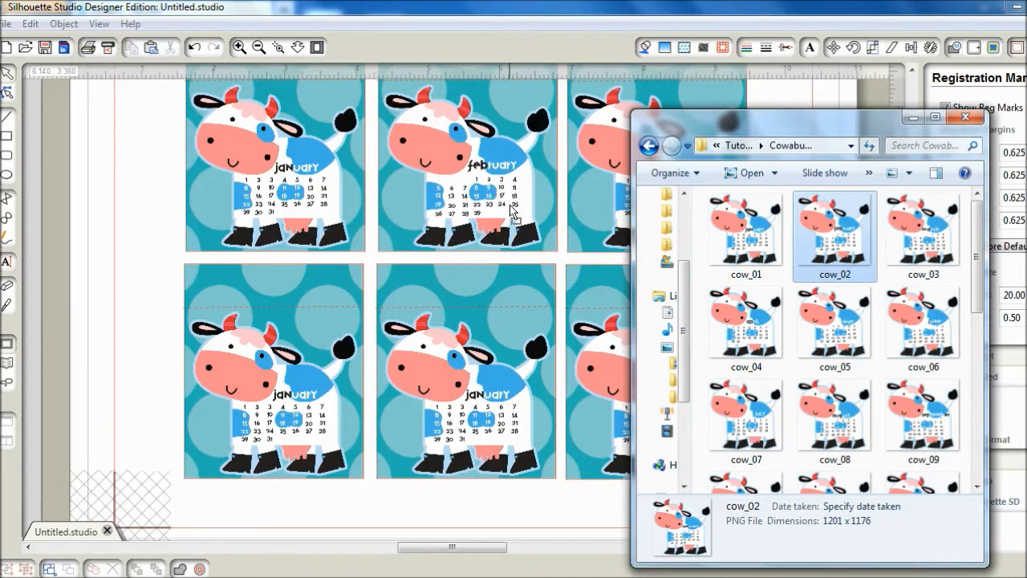
{"action": "mouse_move", "coordinate": [516, 216]}
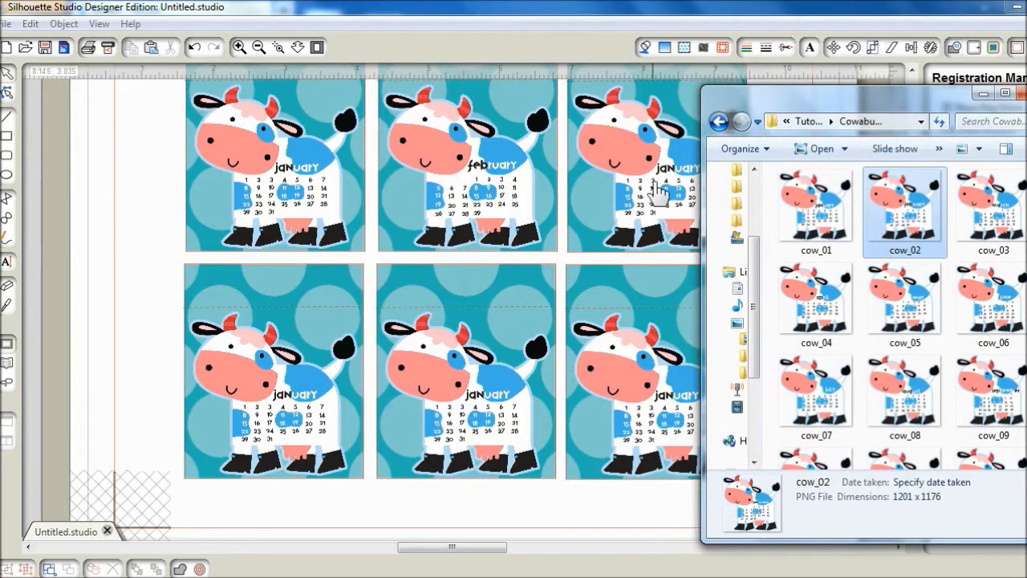
{"action": "left_click", "coordinate": [991, 209]}
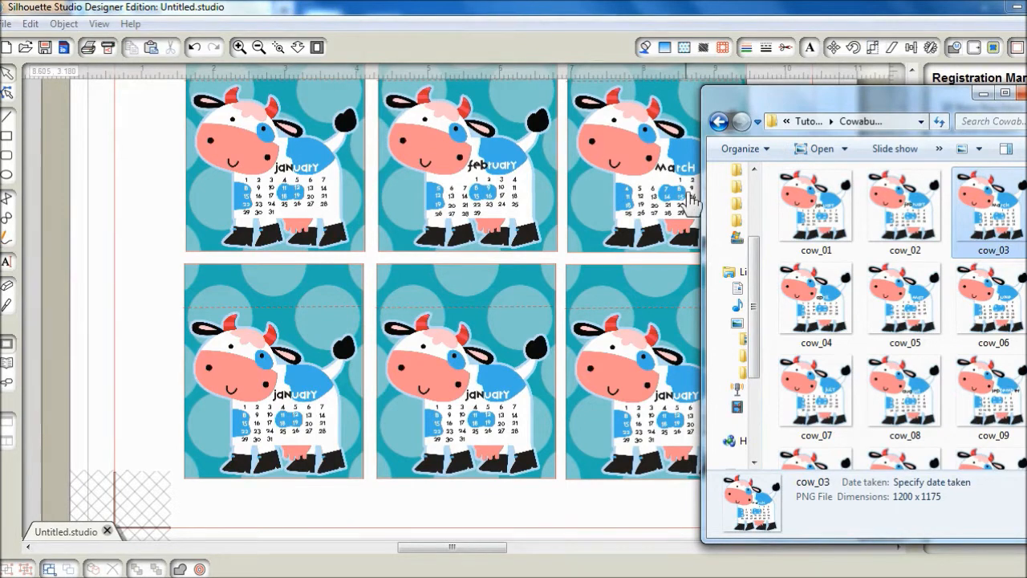
{"action": "left_click", "coordinate": [815, 300]}
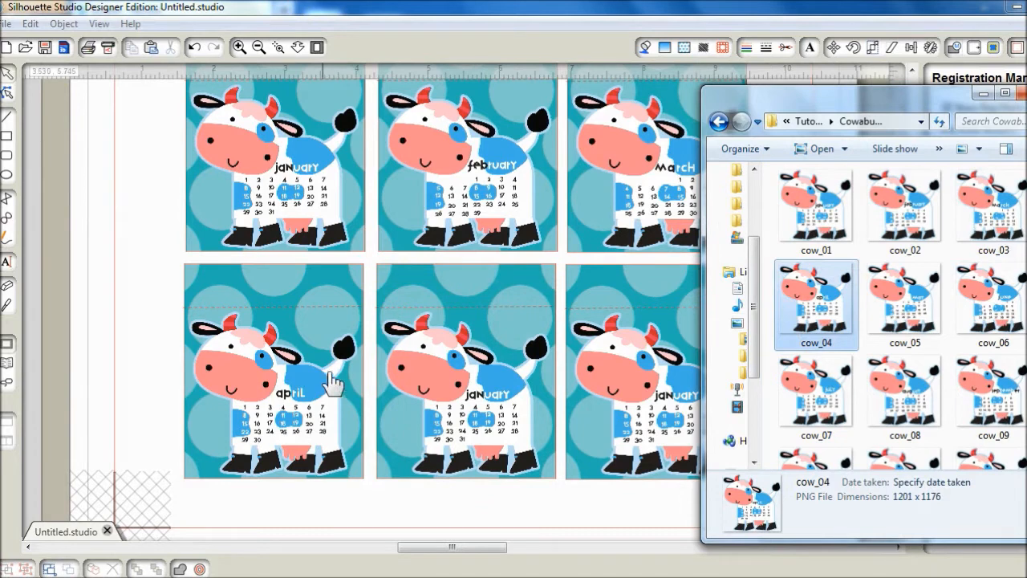
{"action": "left_click", "coordinate": [905, 302]}
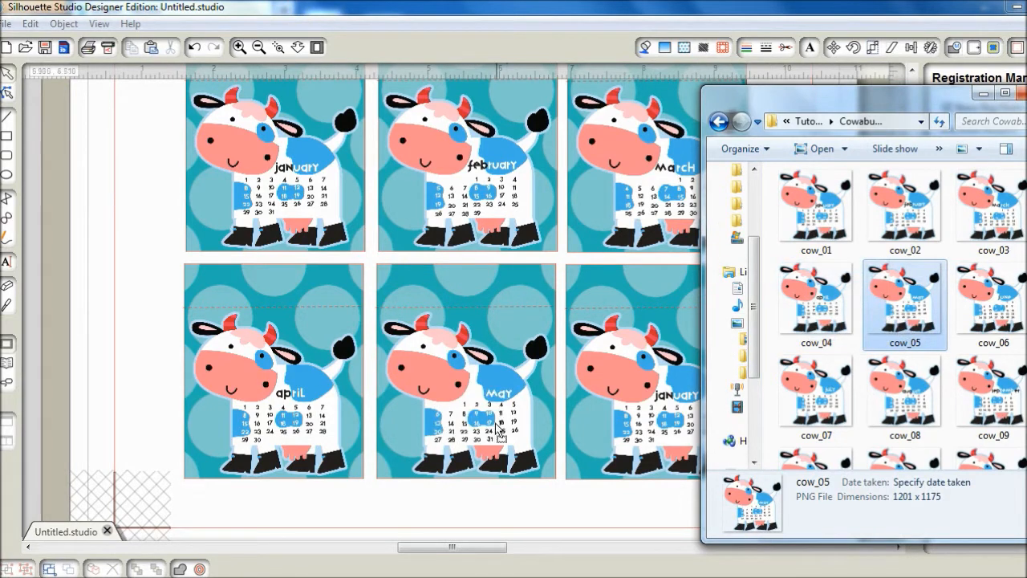
{"action": "left_click", "coordinate": [992, 299]}
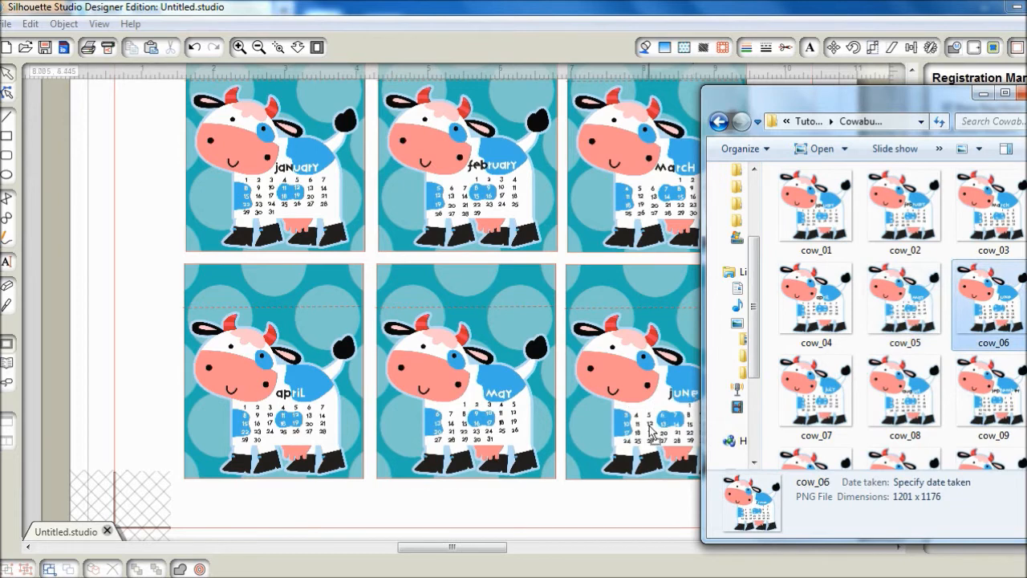
{"action": "mouse_move", "coordinate": [647, 437]}
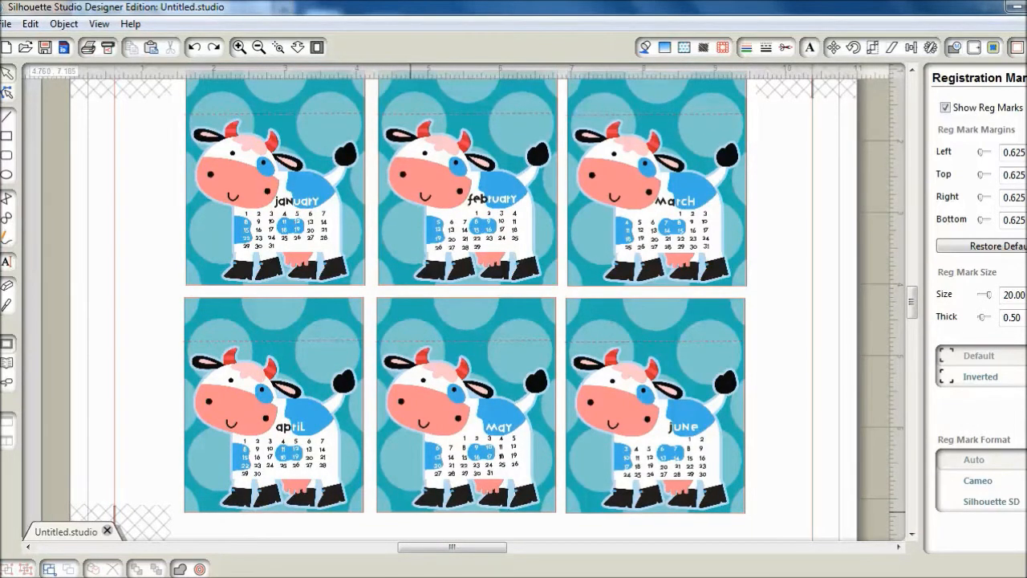
{"action": "mouse_move", "coordinate": [42, 255]}
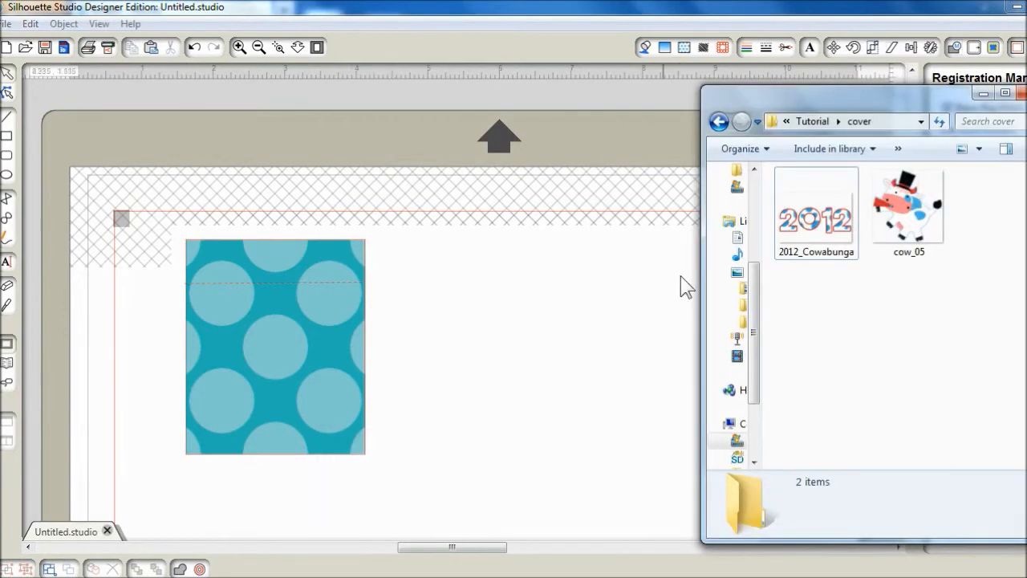
Step: Add the 2012_Cowabunga title with locked proportions, shrink it and move it onto the polka-dot background
{"action": "left_click", "coordinate": [815, 211]}
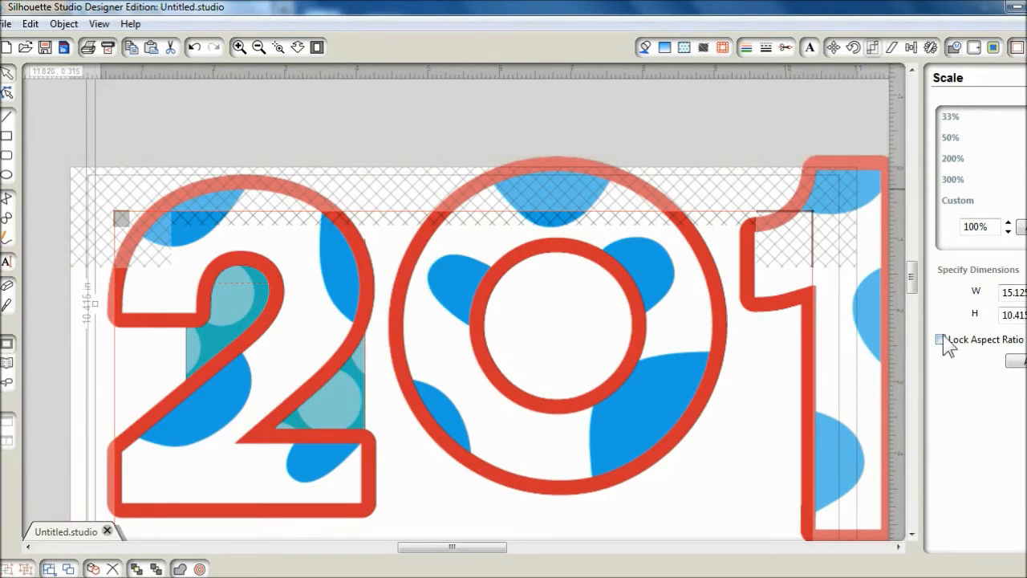
{"action": "left_click", "coordinate": [940, 338]}
{"action": "type", "text": "2.000"}
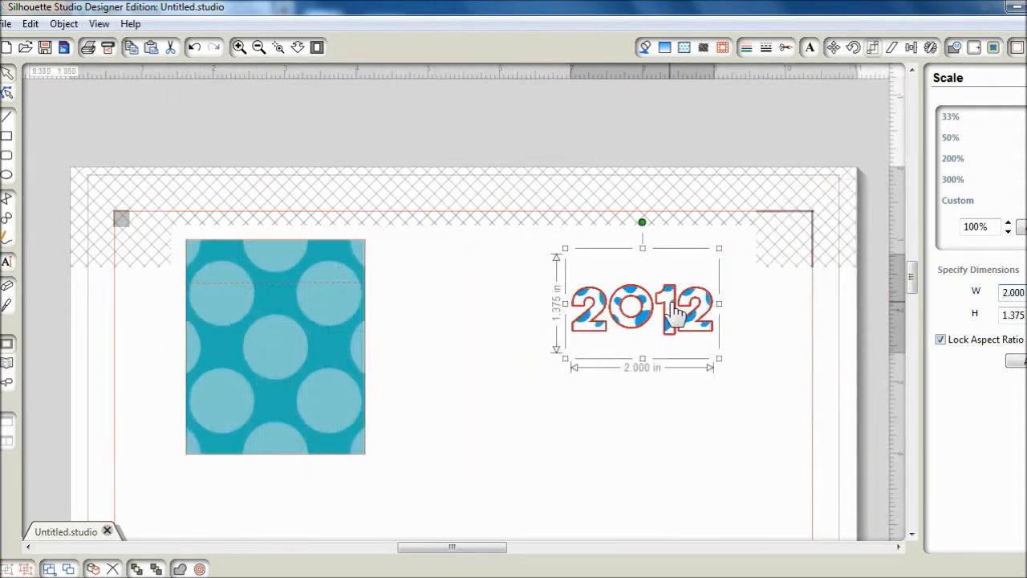
{"action": "left_click_drag", "start_coordinate": [641, 303], "coordinate": [276, 330]}
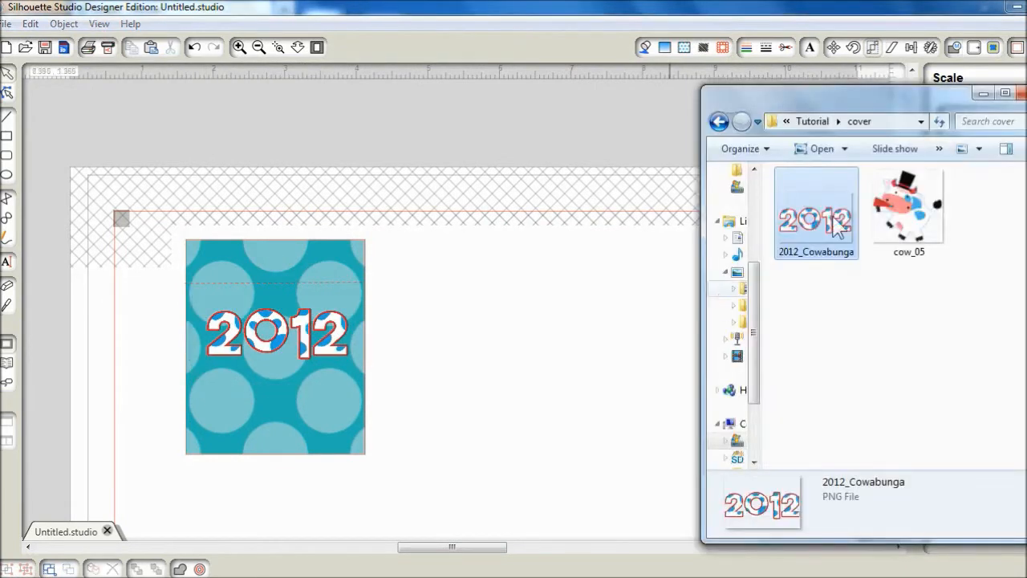
Step: Add the cow_05 top-hat cow with locked proportions and shrink it onto the cover
{"action": "left_click", "coordinate": [906, 210]}
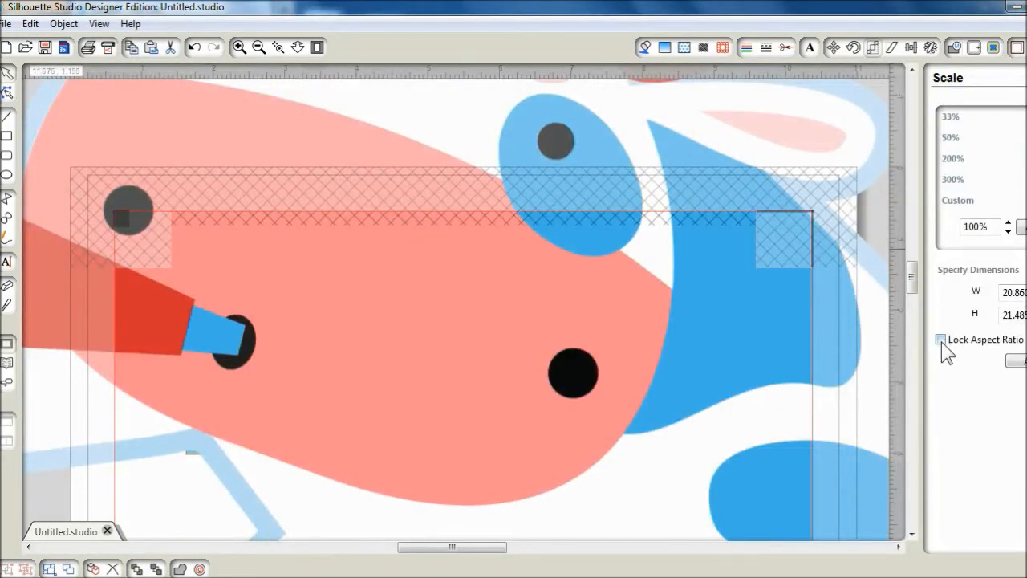
{"action": "left_click", "coordinate": [938, 340]}
{"action": "type", "text": "2.000"}
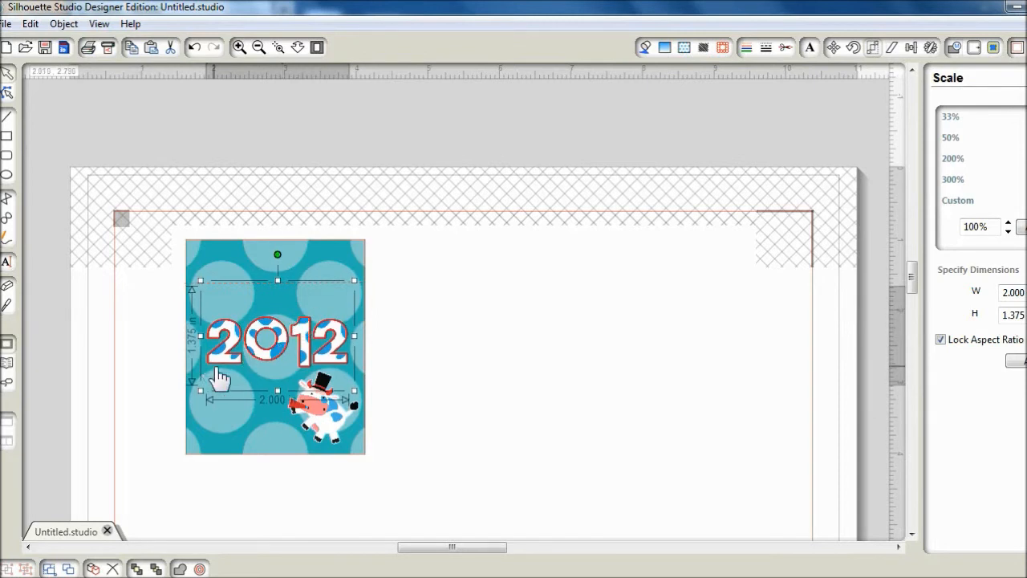
{"action": "mouse_move", "coordinate": [318, 353]}
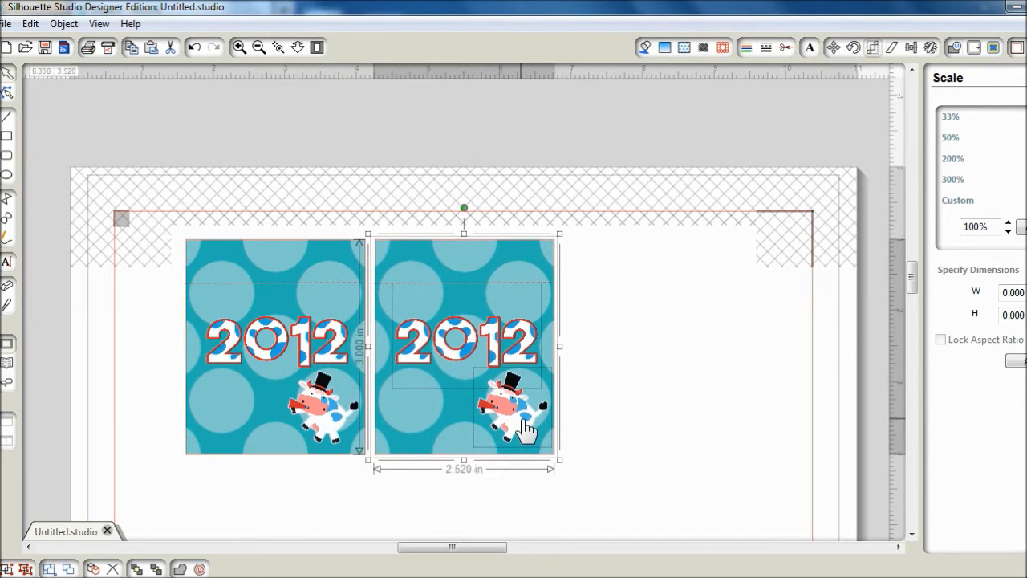
Step: Paste copies of the 2012 cover and line up three of them across the page
{"action": "left_click_drag", "start_coordinate": [526, 430], "coordinate": [393, 430]}
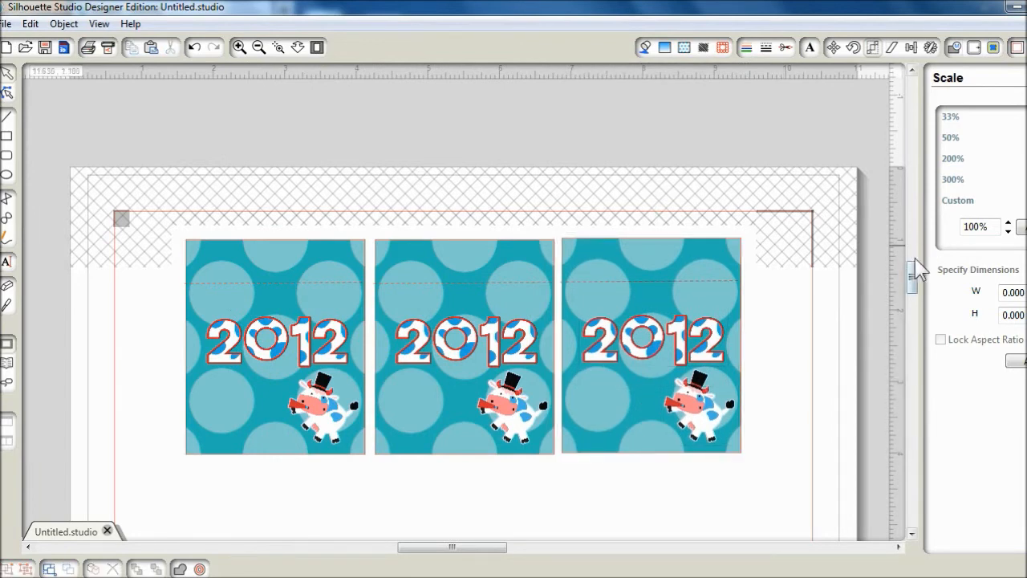
{"action": "scroll", "scroll_direction": "down", "scroll_amount": 3}
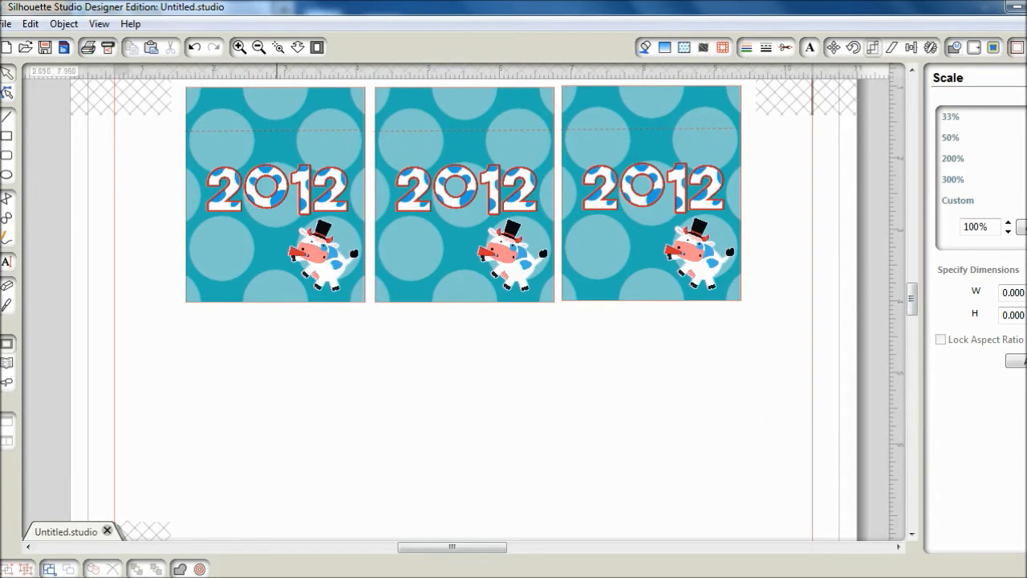
Step: On a fresh page, draw a backing rectangle and size it to 2.5 × 3.8 in
{"action": "left_click", "coordinate": [985, 47]}
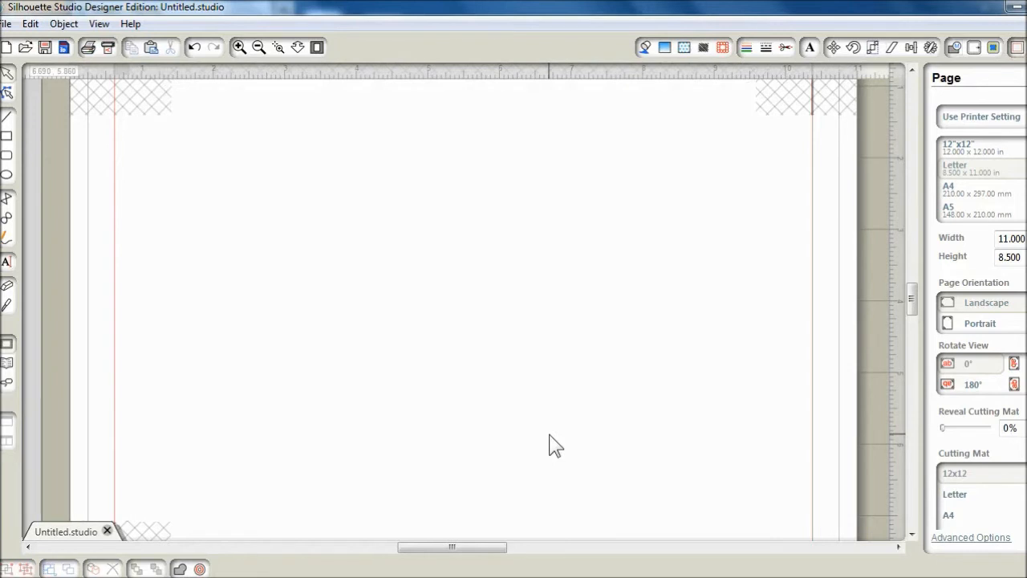
{"action": "mouse_move", "coordinate": [35, 138]}
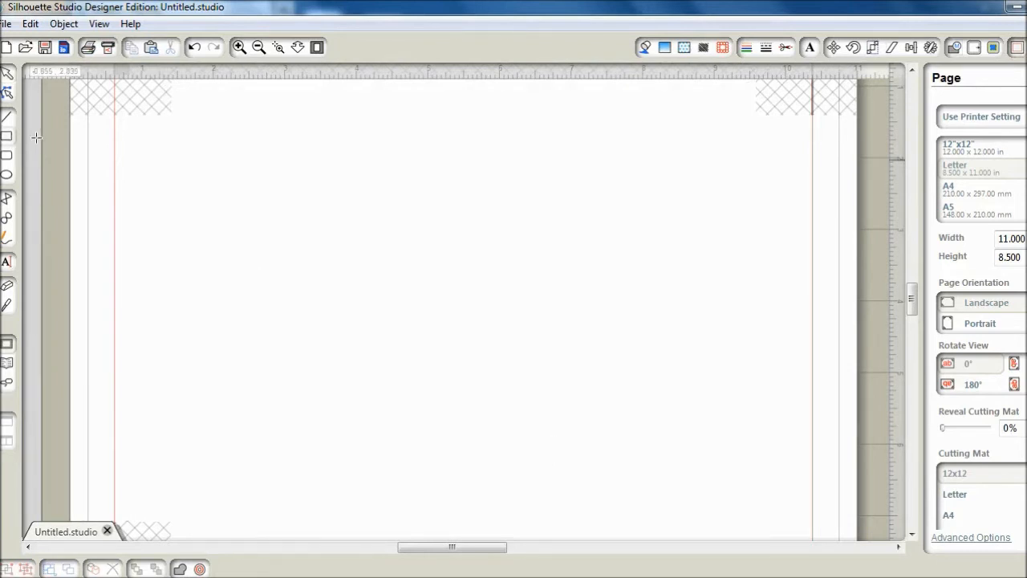
{"action": "left_click_drag", "start_coordinate": [382, 199], "coordinate": [584, 436]}
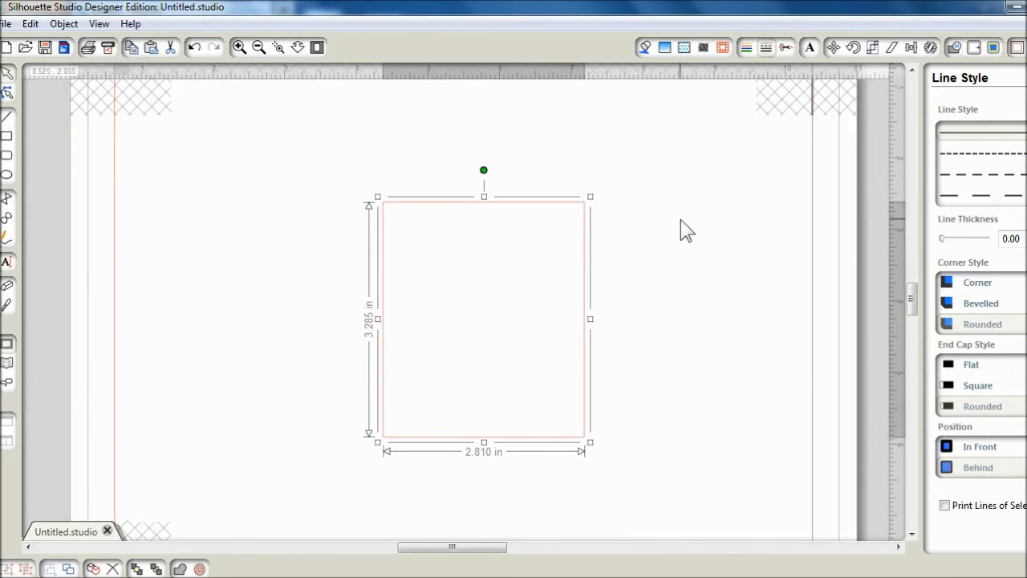
{"action": "mouse_move", "coordinate": [863, 70]}
{"action": "type", "text": "2"}
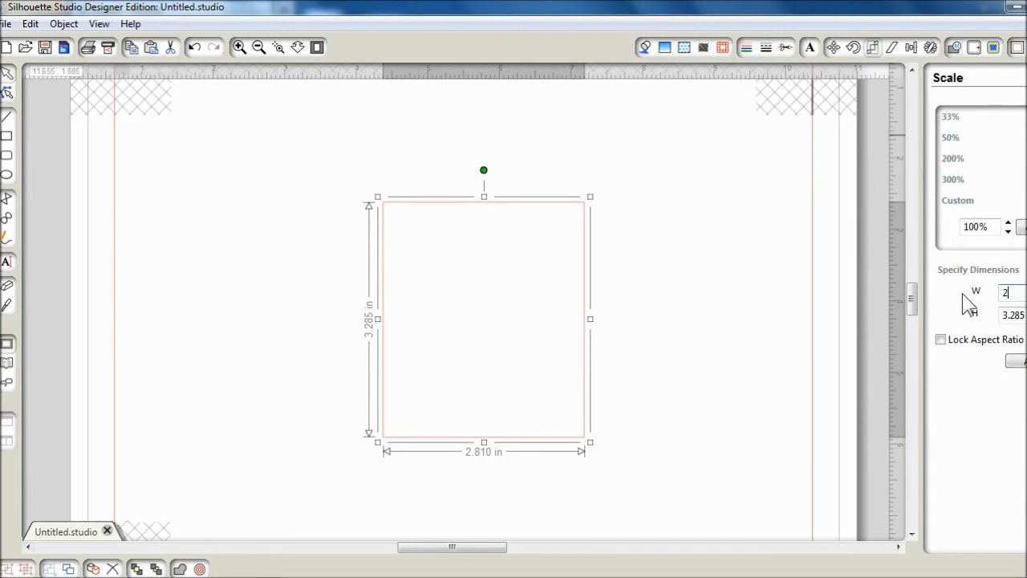
{"action": "type", "text": ".500"}
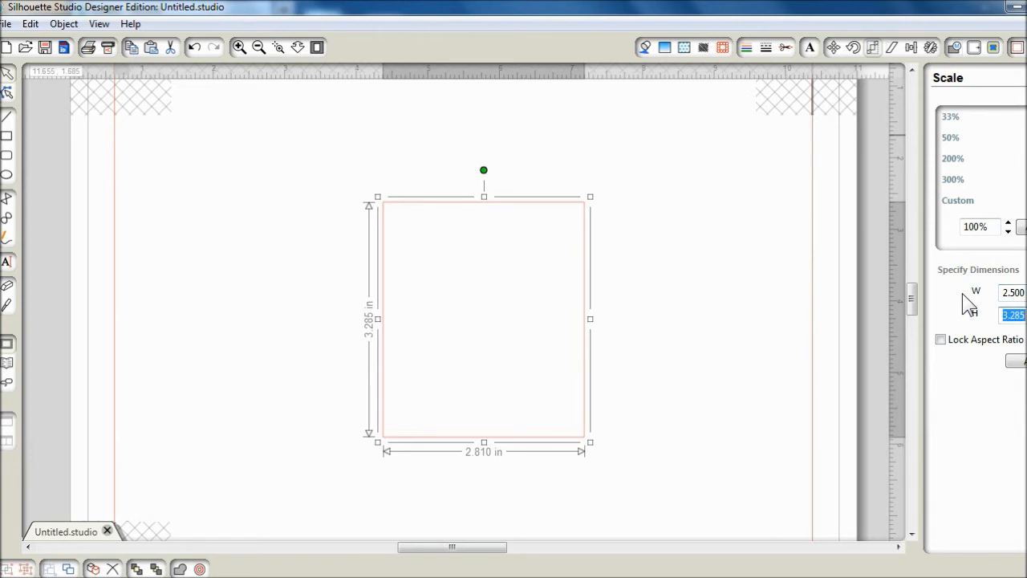
{"action": "type", "text": "3.8"}
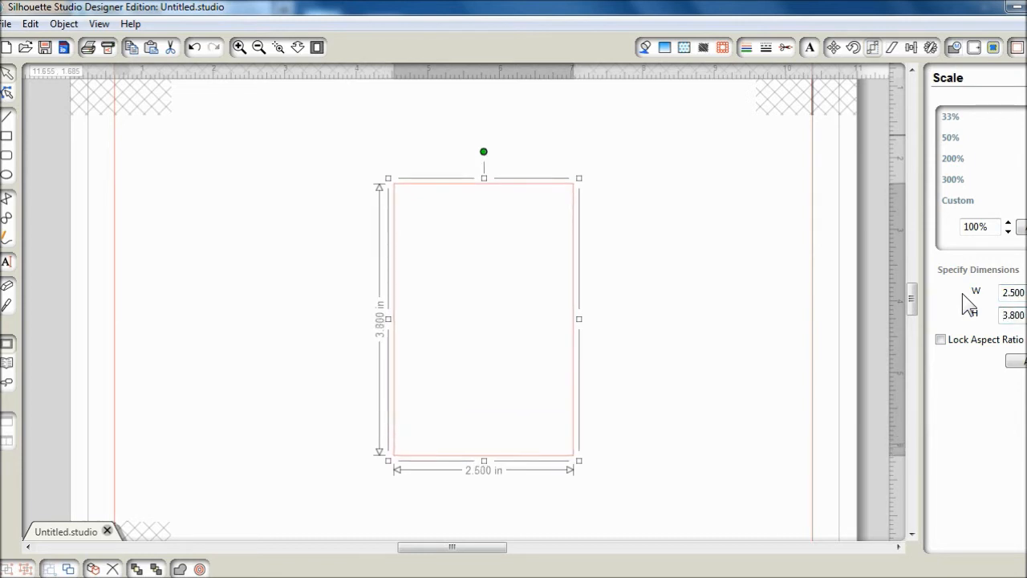
{"action": "mouse_move", "coordinate": [735, 100]}
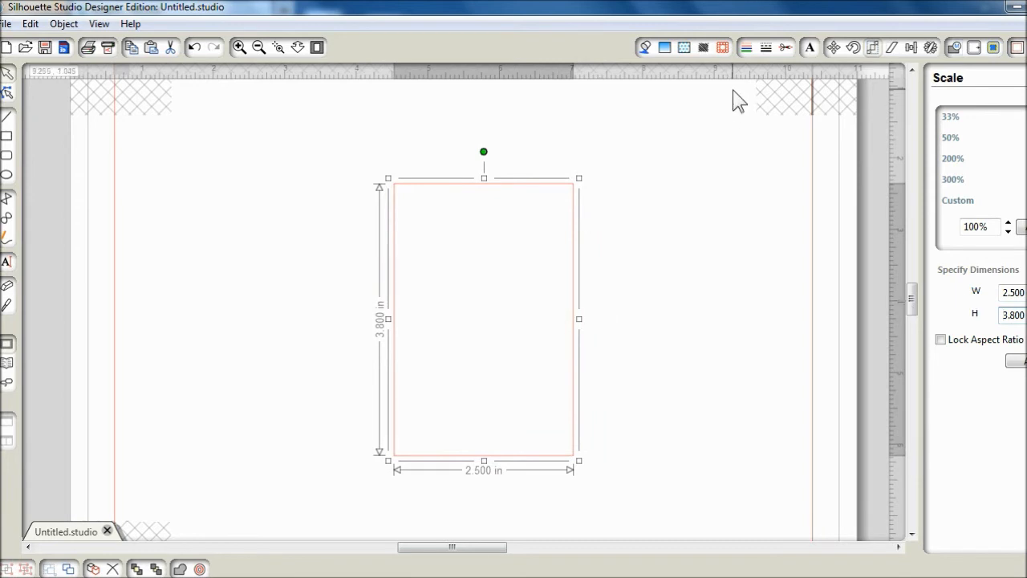
Step: Fill the rectangle with the teal polka-dot pattern from the Fill Pattern panel
{"action": "left_click", "coordinate": [696, 48]}
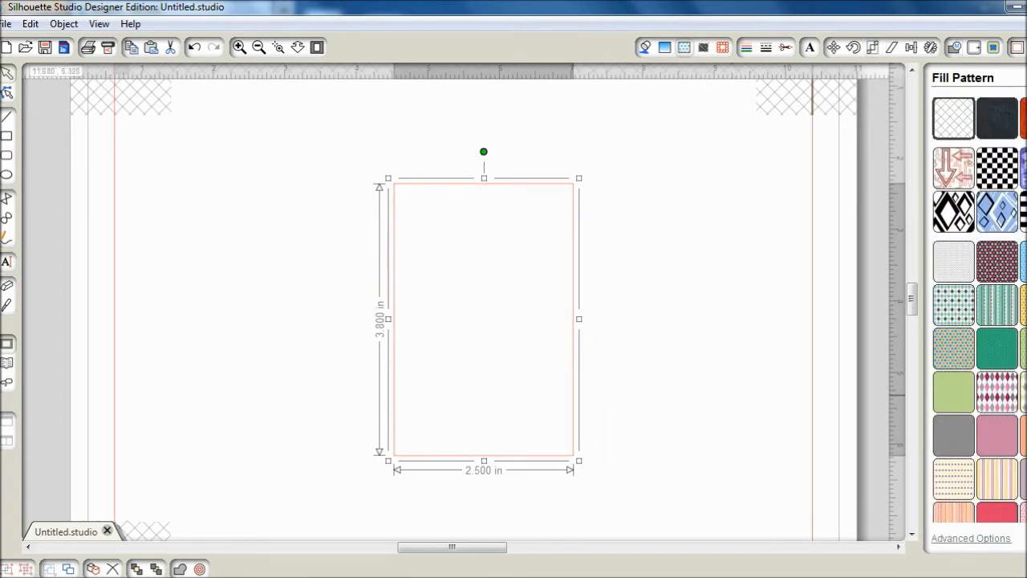
{"action": "scroll", "scroll_direction": "down", "scroll_amount": 3}
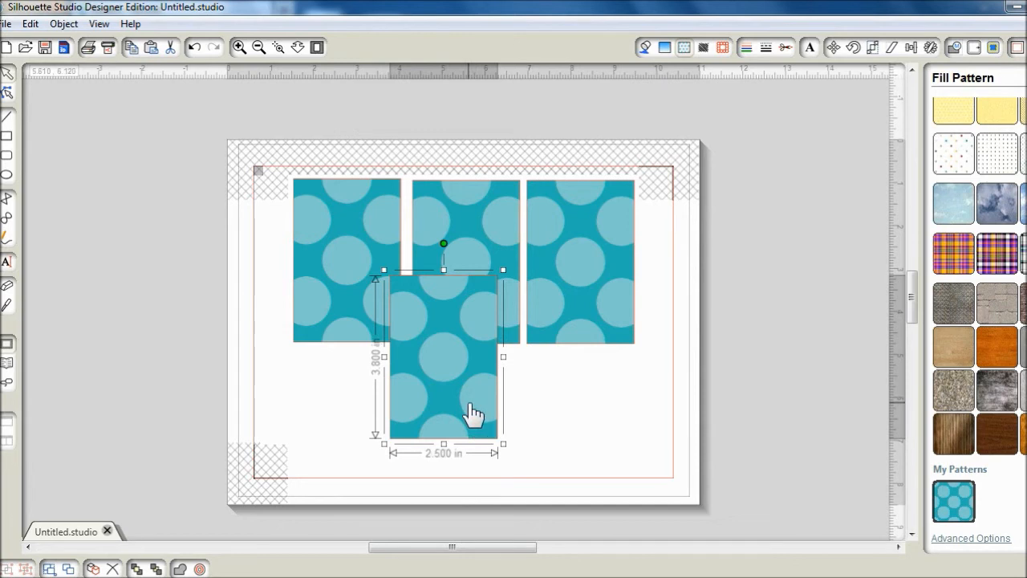
Step: Rotate the extra rectangle 90 degrees and position it alongside the others at the top
{"action": "left_click", "coordinate": [854, 47]}
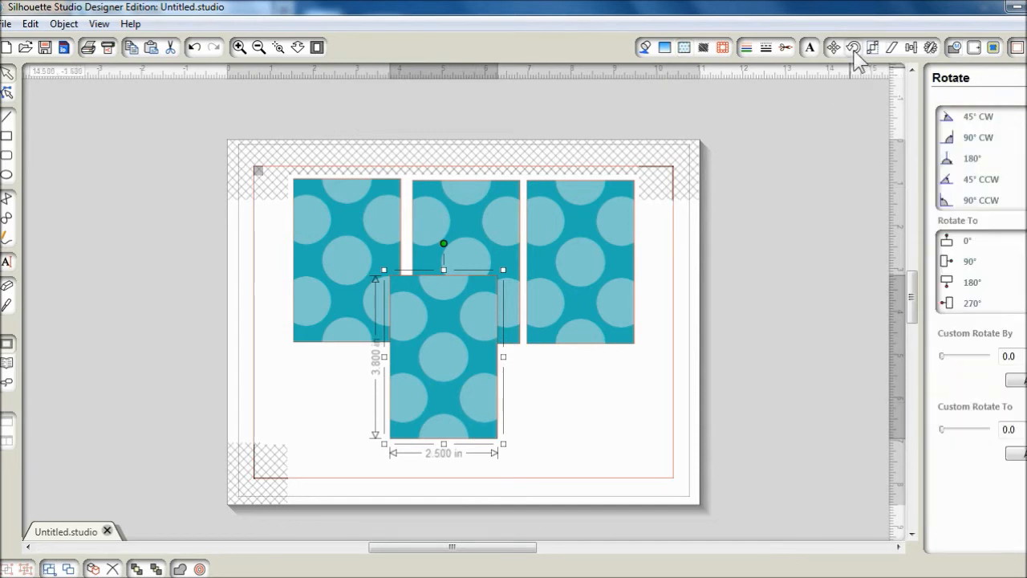
{"action": "left_click", "coordinate": [949, 260]}
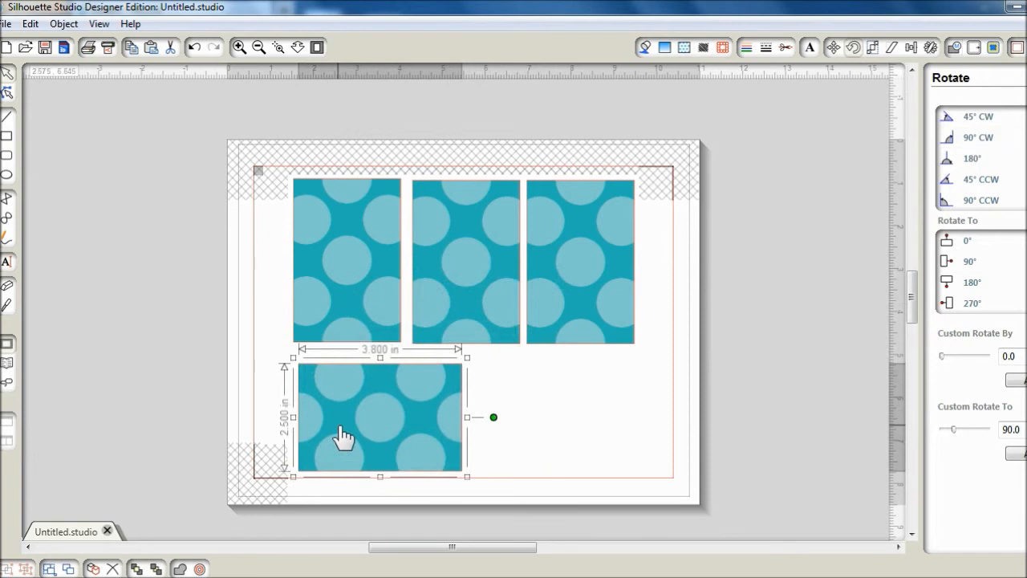
{"action": "left_click_drag", "start_coordinate": [343, 433], "coordinate": [343, 424]}
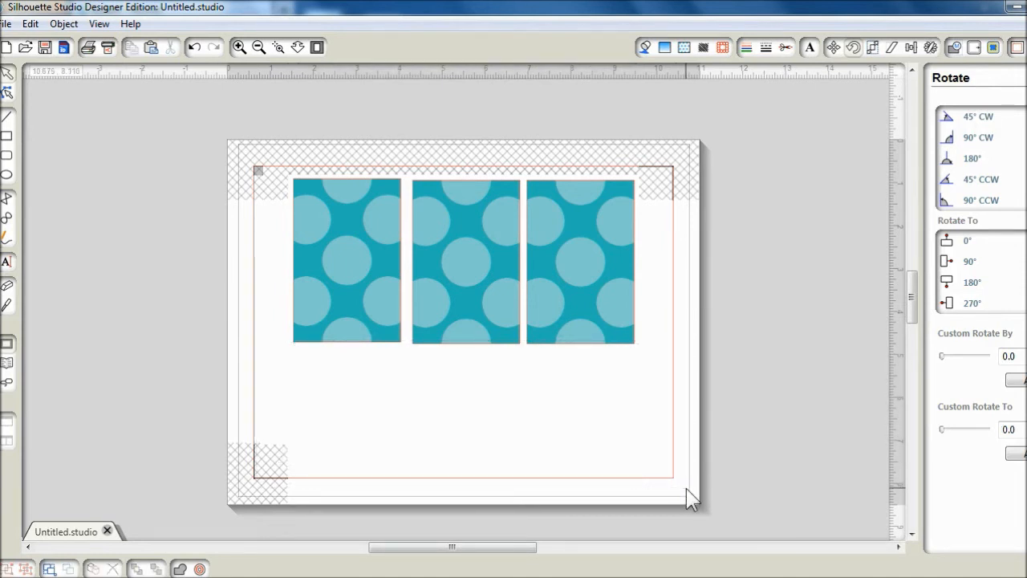
{"action": "mouse_move", "coordinate": [372, 129]}
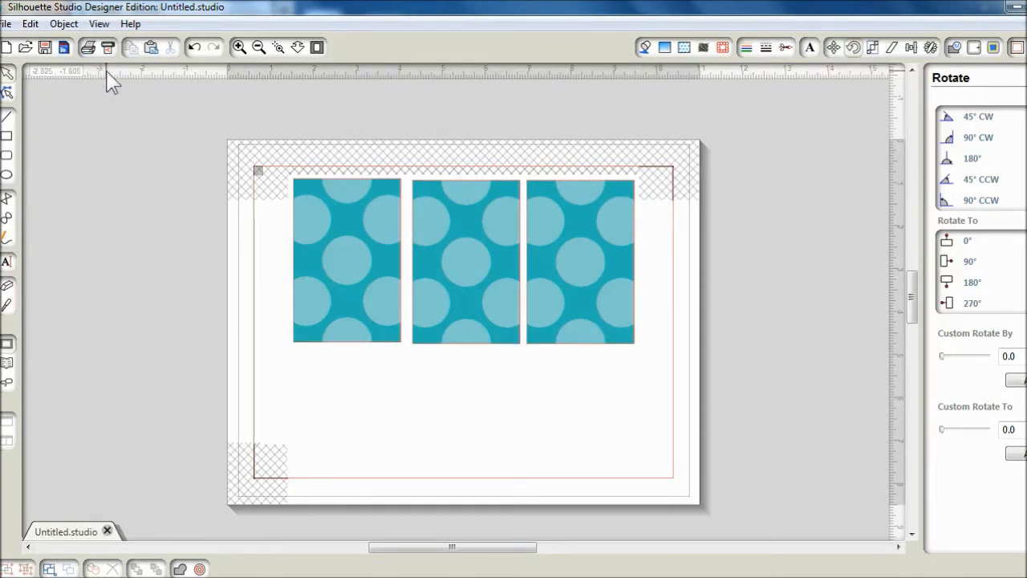
{"action": "mouse_move", "coordinate": [128, 148]}
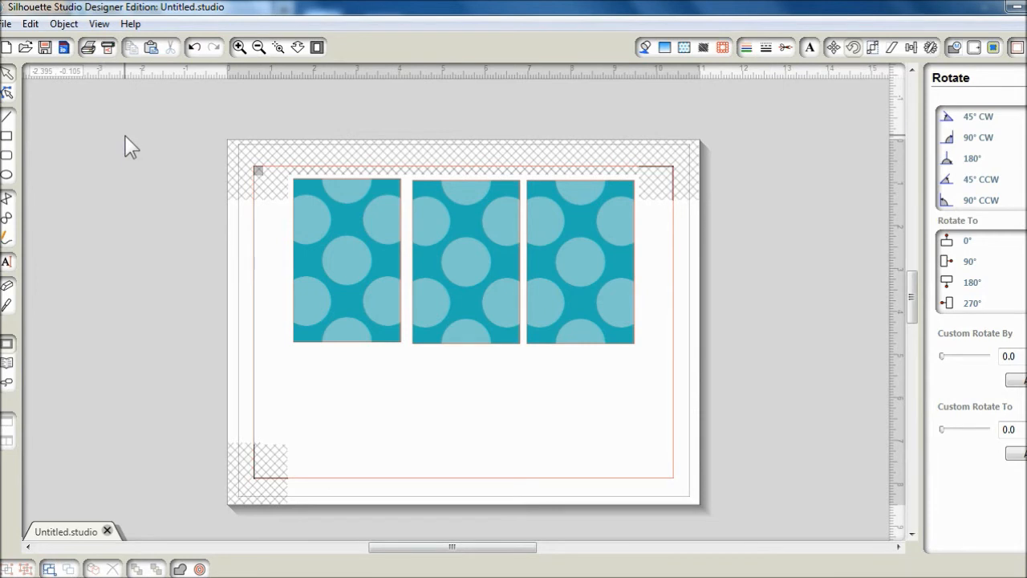
{"action": "mouse_move", "coordinate": [288, 294]}
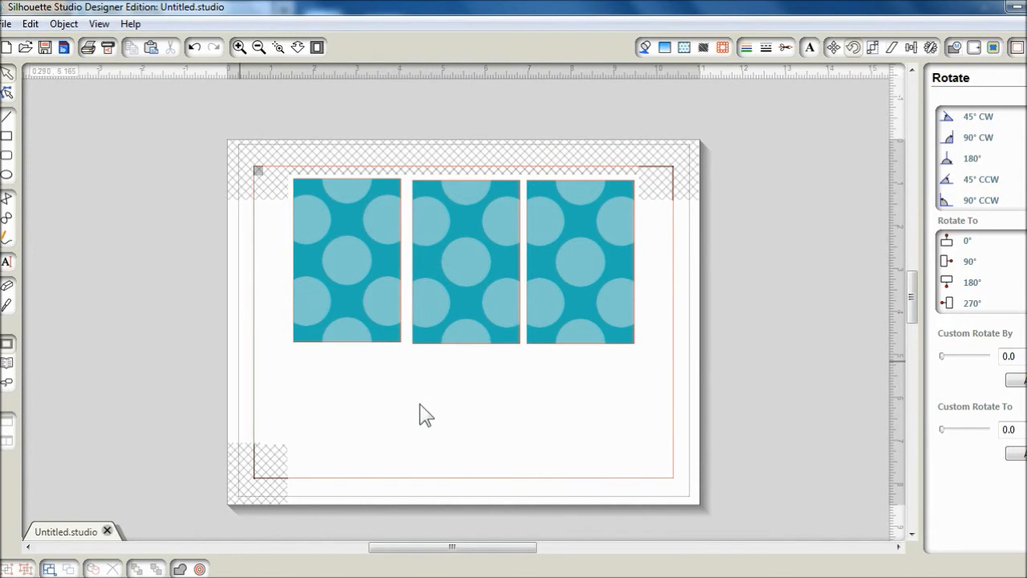
{"action": "mouse_move", "coordinate": [195, 363]}
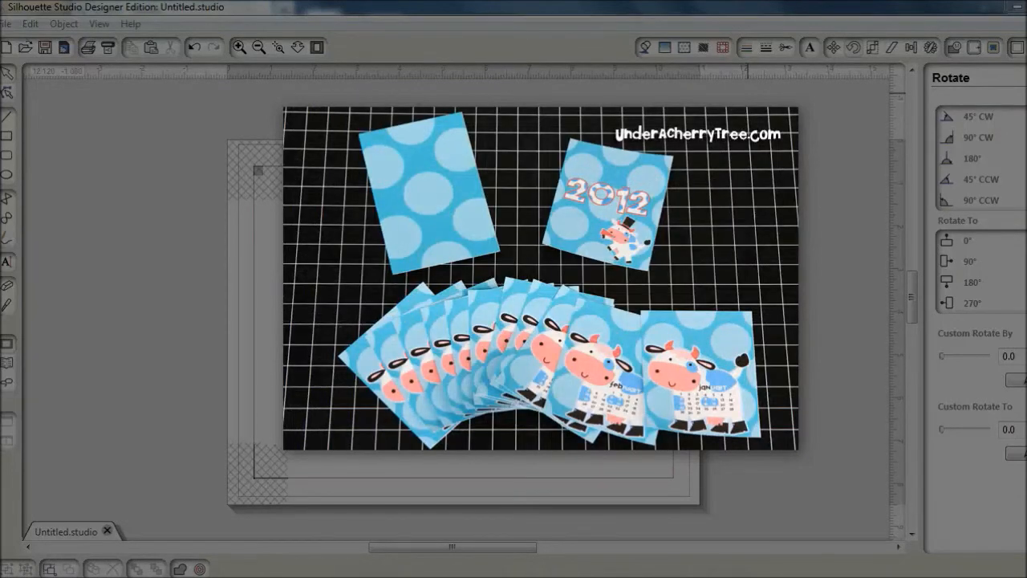
{"action": "mouse_move", "coordinate": [706, 49]}
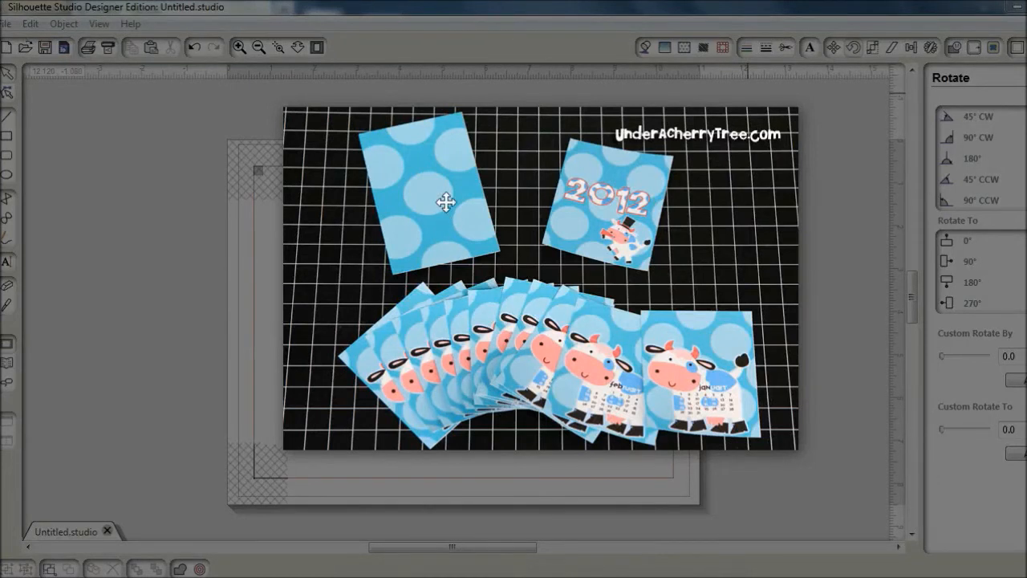
{"action": "mouse_move", "coordinate": [600, 227]}
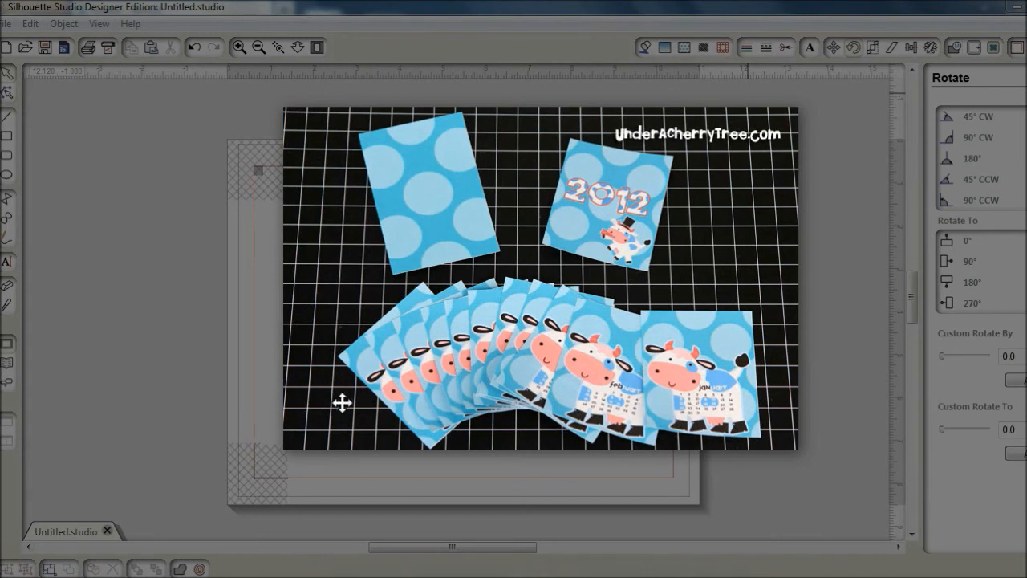
{"action": "mouse_move", "coordinate": [731, 390]}
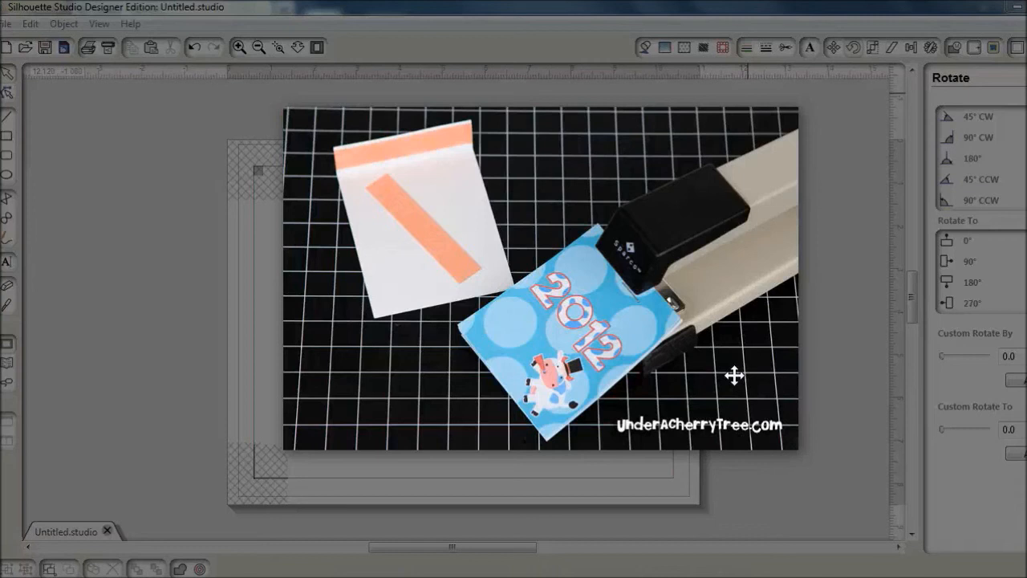
{"action": "mouse_move", "coordinate": [643, 318]}
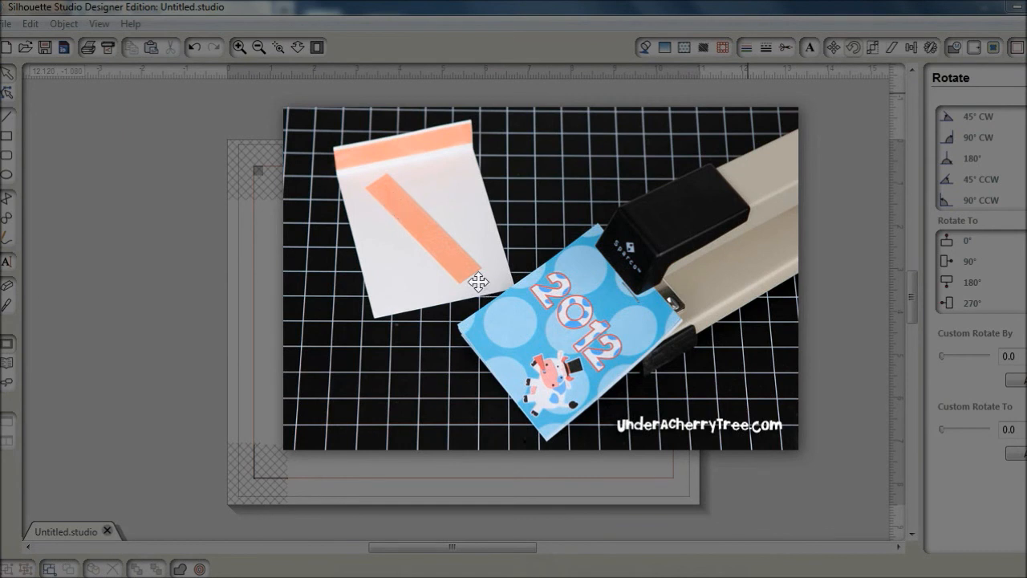
{"action": "mouse_move", "coordinate": [587, 180]}
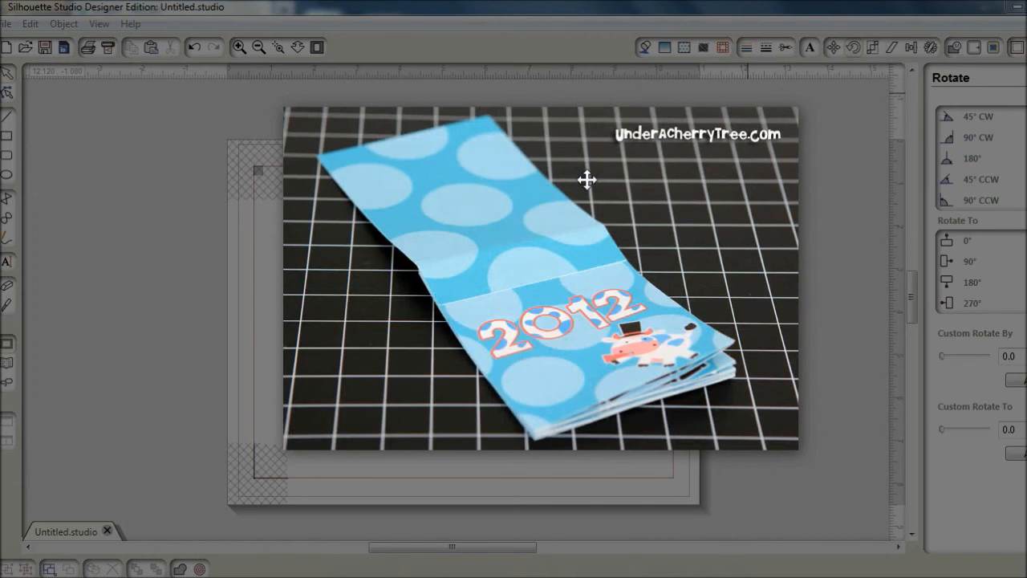
{"action": "mouse_move", "coordinate": [587, 247]}
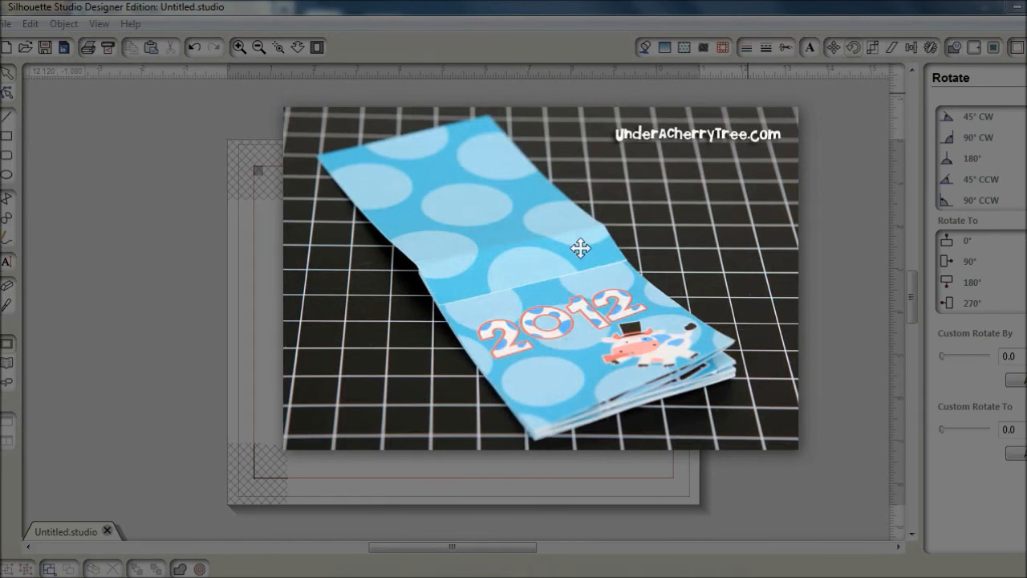
{"action": "mouse_move", "coordinate": [459, 285]}
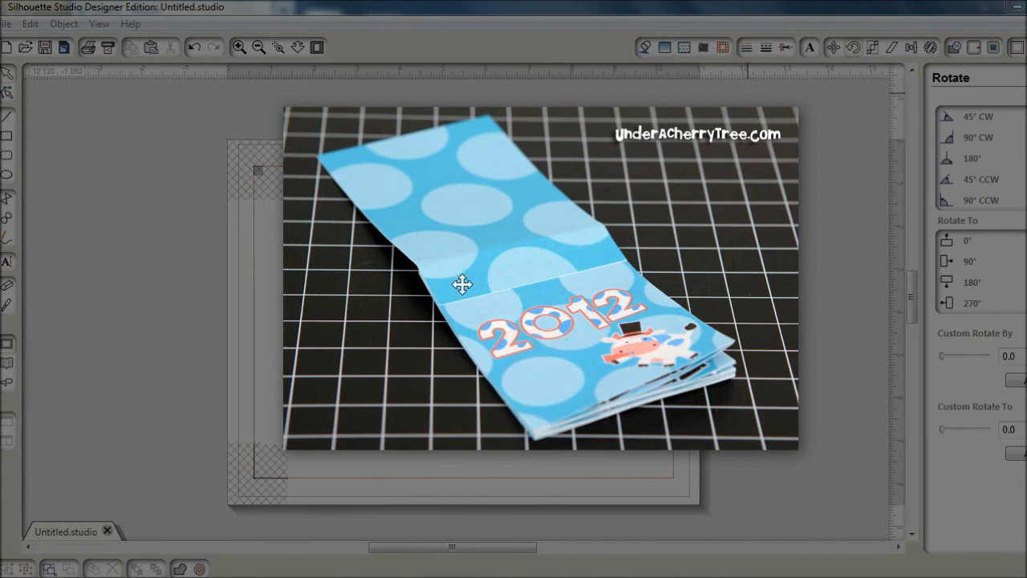
{"action": "mouse_move", "coordinate": [637, 247]}
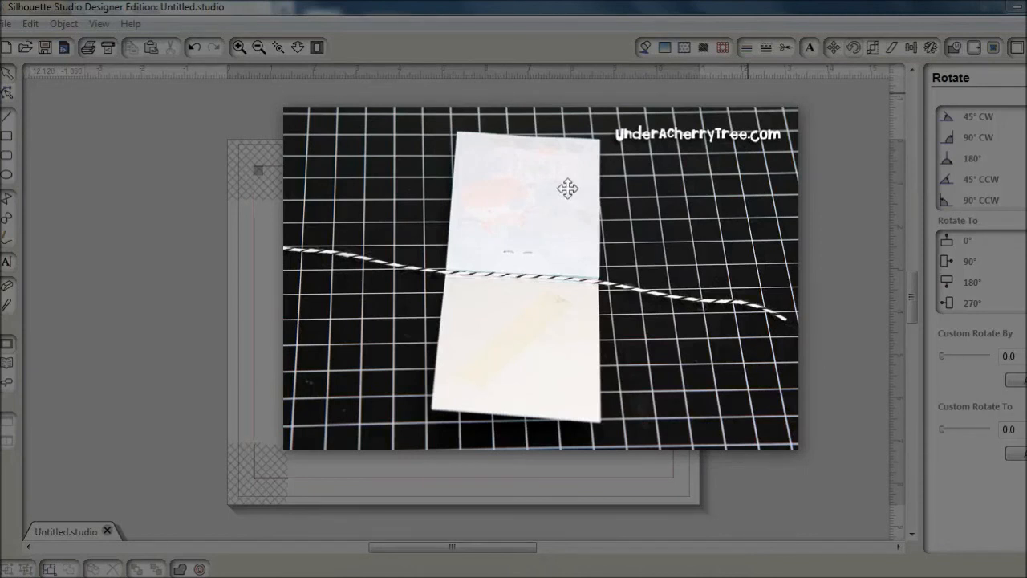
{"action": "mouse_move", "coordinate": [562, 200]}
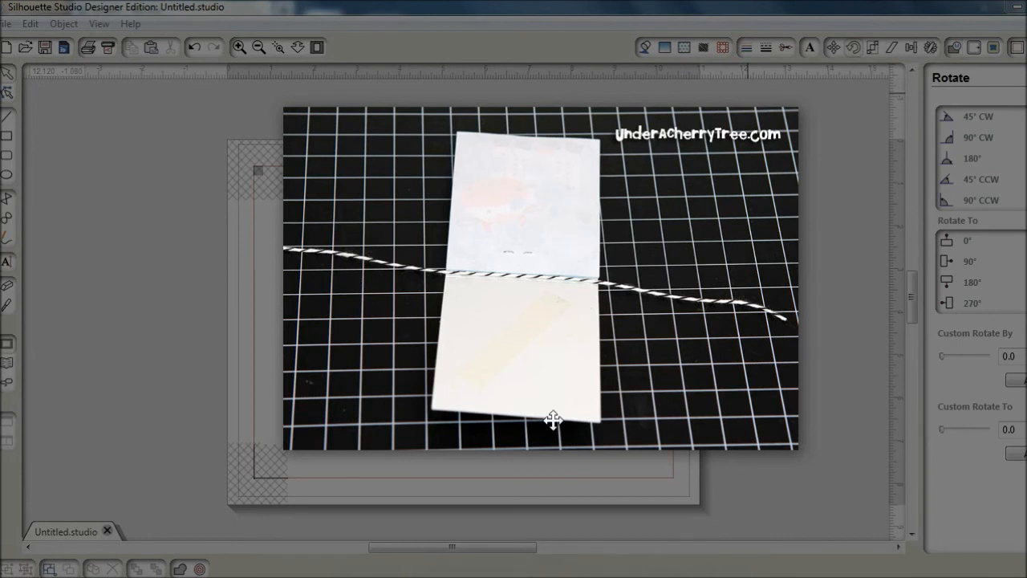
{"action": "mouse_move", "coordinate": [591, 137]}
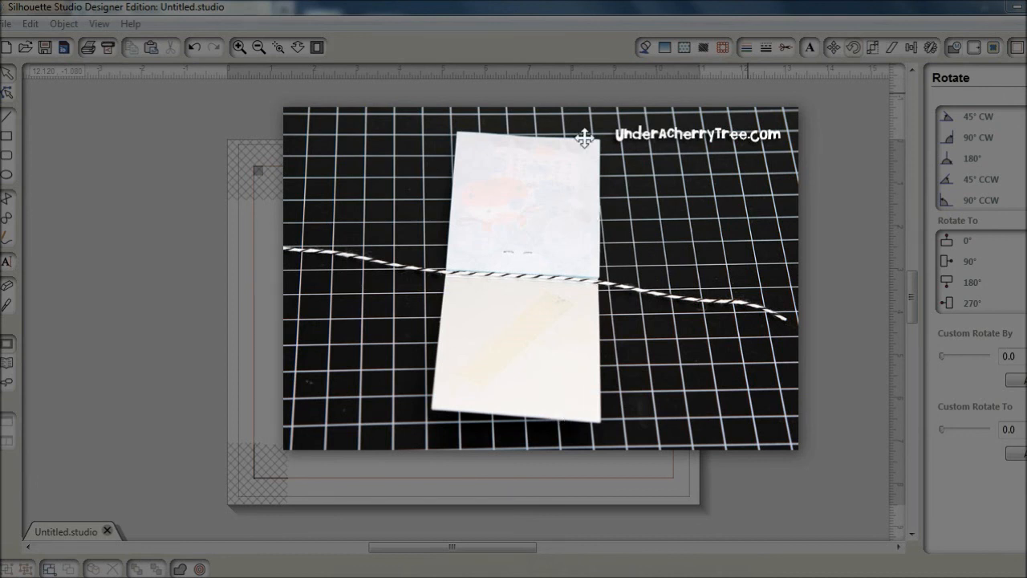
{"action": "mouse_move", "coordinate": [558, 279]}
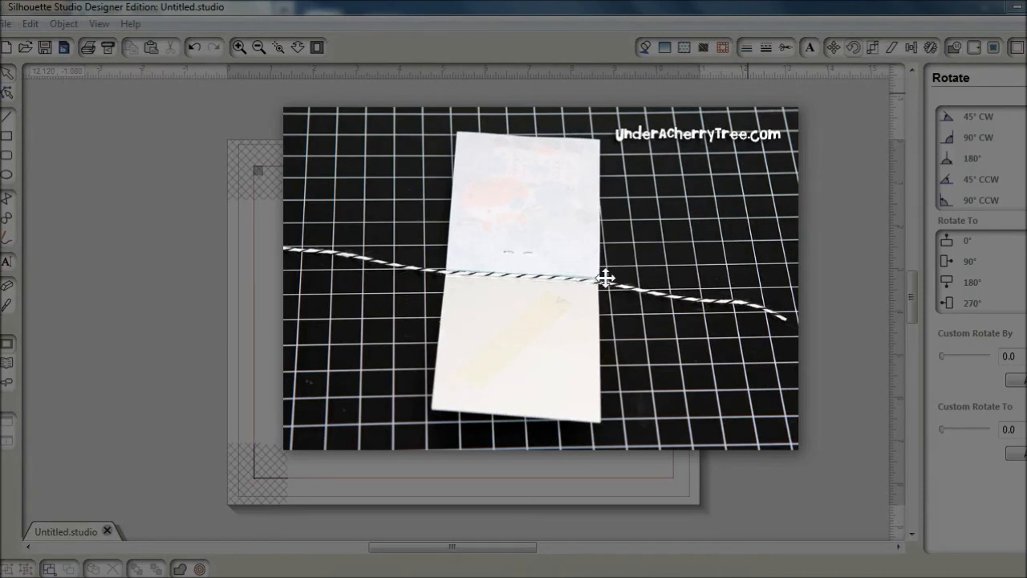
{"action": "mouse_move", "coordinate": [596, 279]}
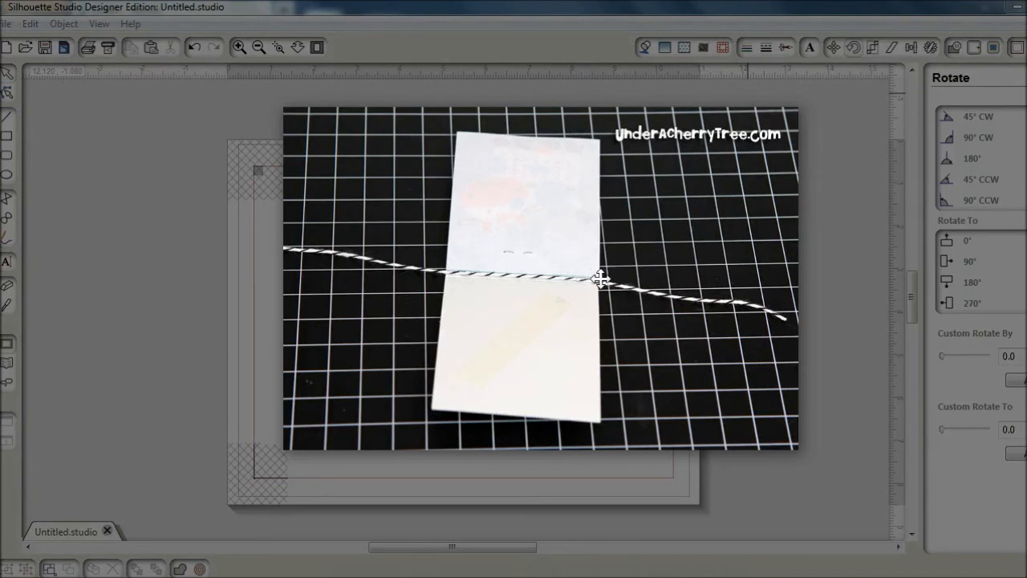